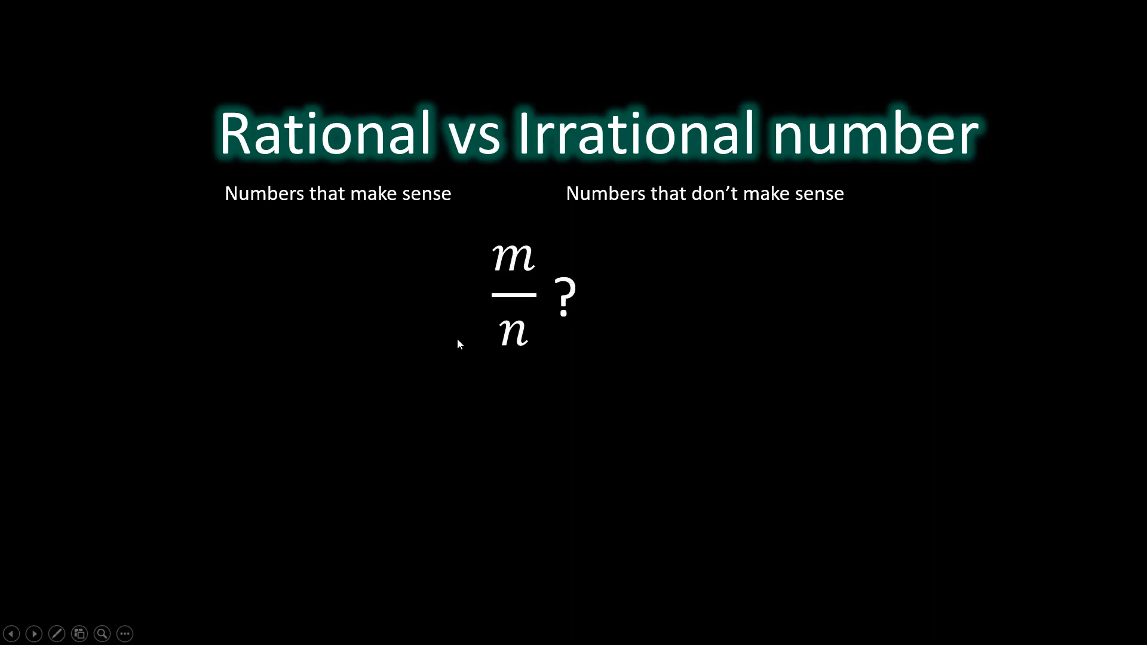
{"action": "mouse_move", "coordinate": [491, 295]}
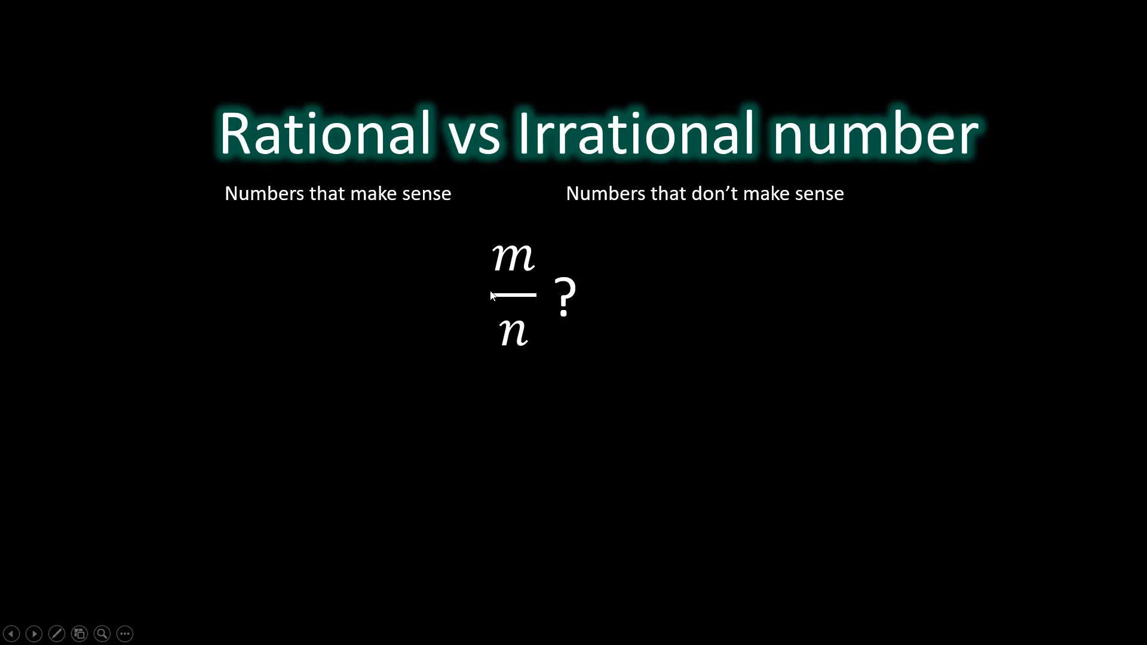
{"action": "mouse_move", "coordinate": [491, 367]}
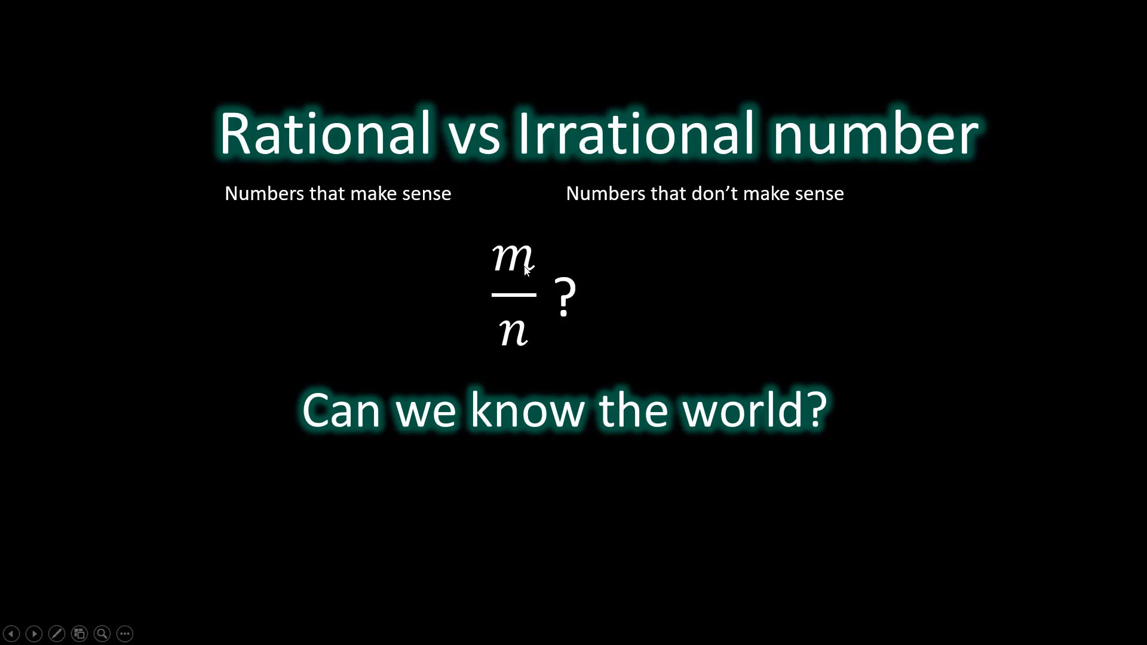
{"action": "mouse_move", "coordinate": [419, 381]}
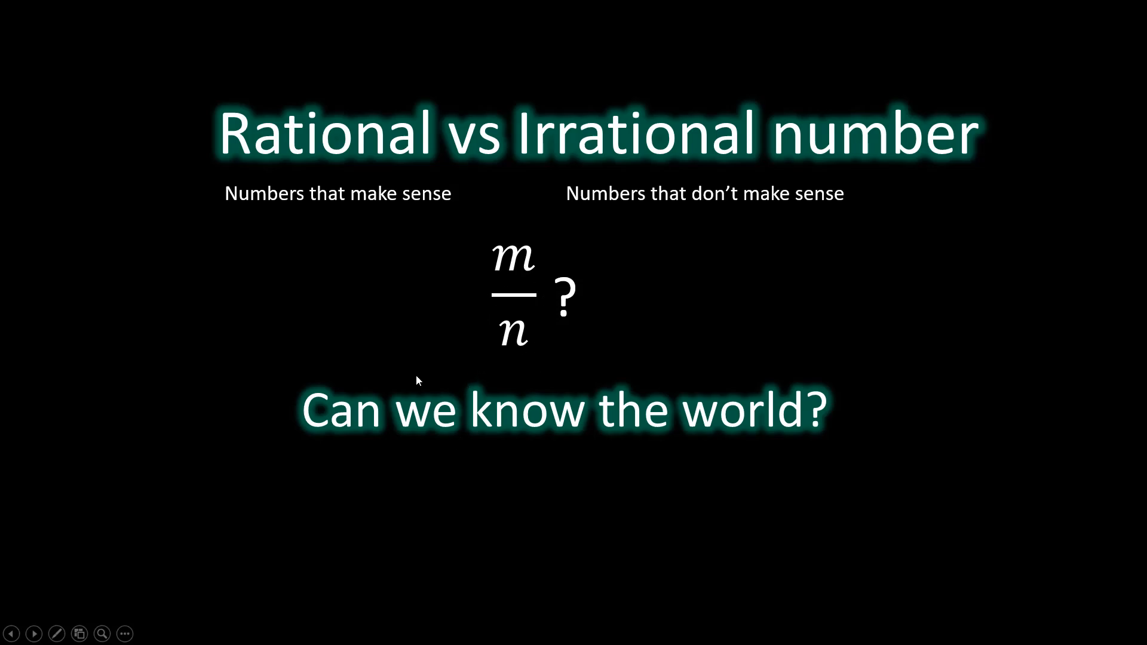
{"action": "mouse_move", "coordinate": [552, 455]}
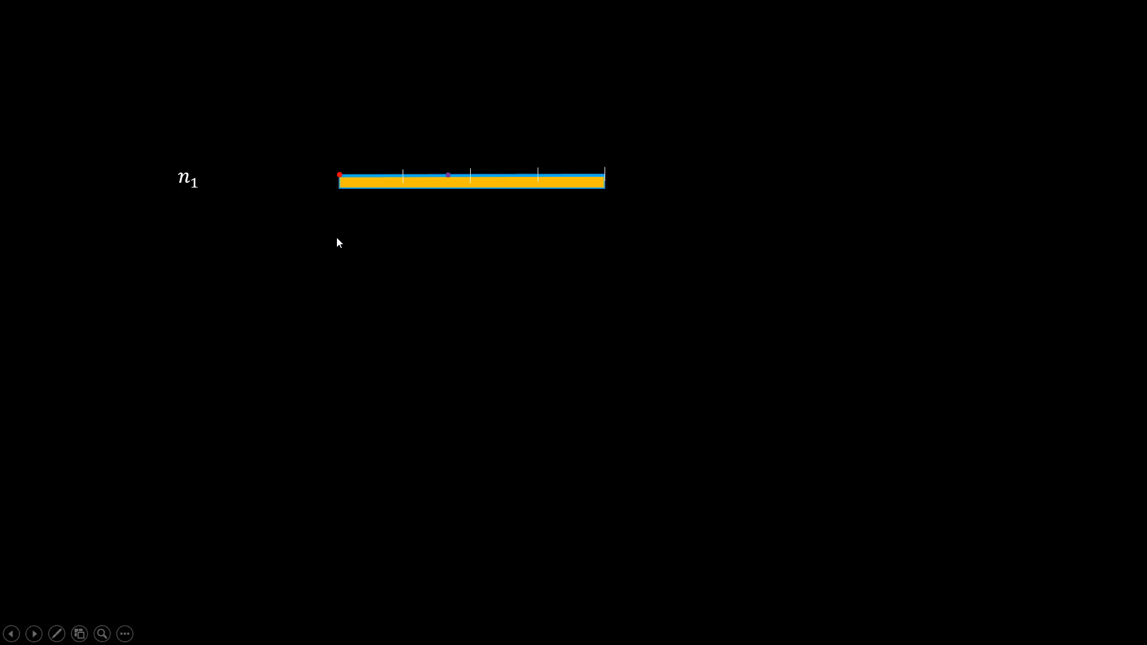
{"action": "mouse_move", "coordinate": [431, 185]}
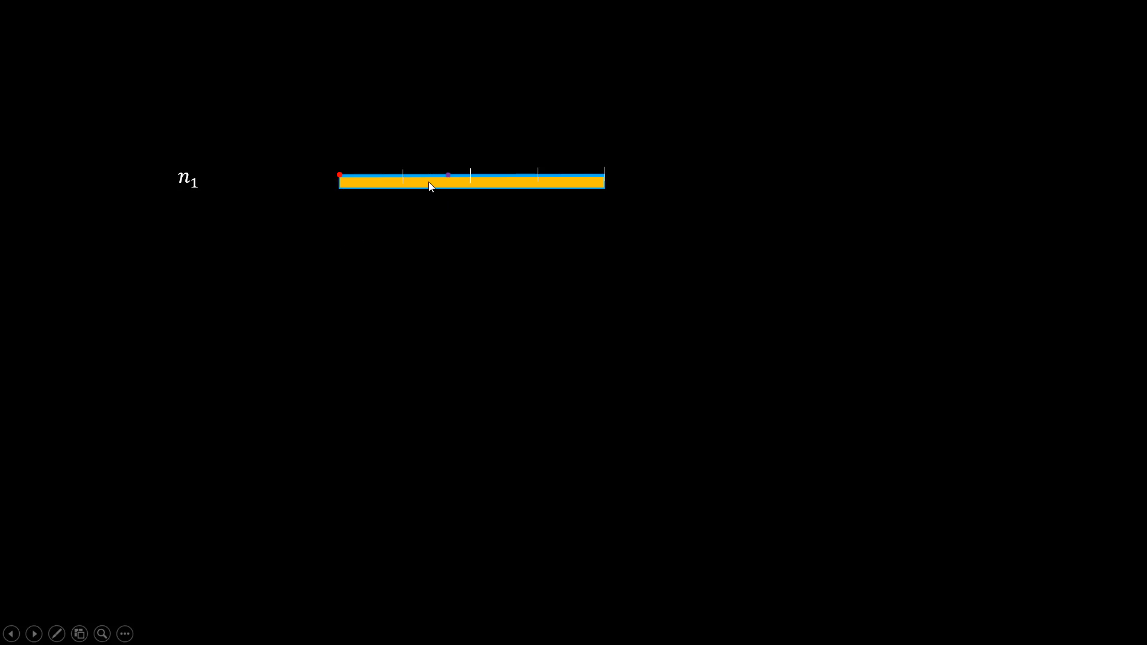
{"action": "mouse_move", "coordinate": [431, 226]}
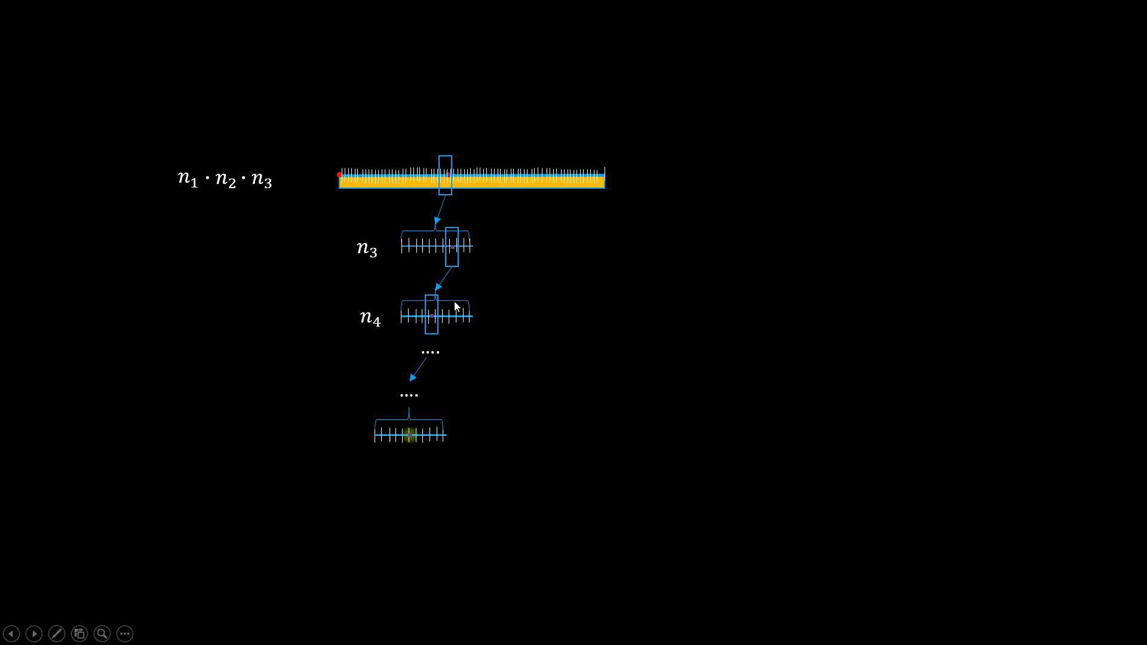
{"action": "mouse_move", "coordinate": [379, 474]}
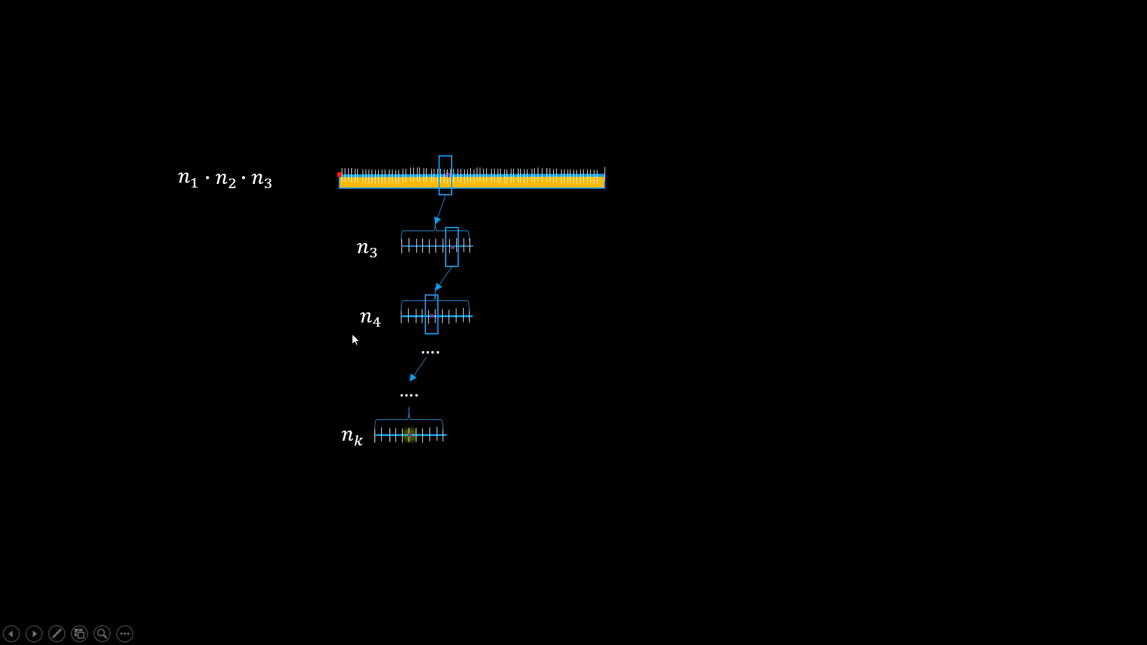
{"action": "mouse_move", "coordinate": [297, 223]}
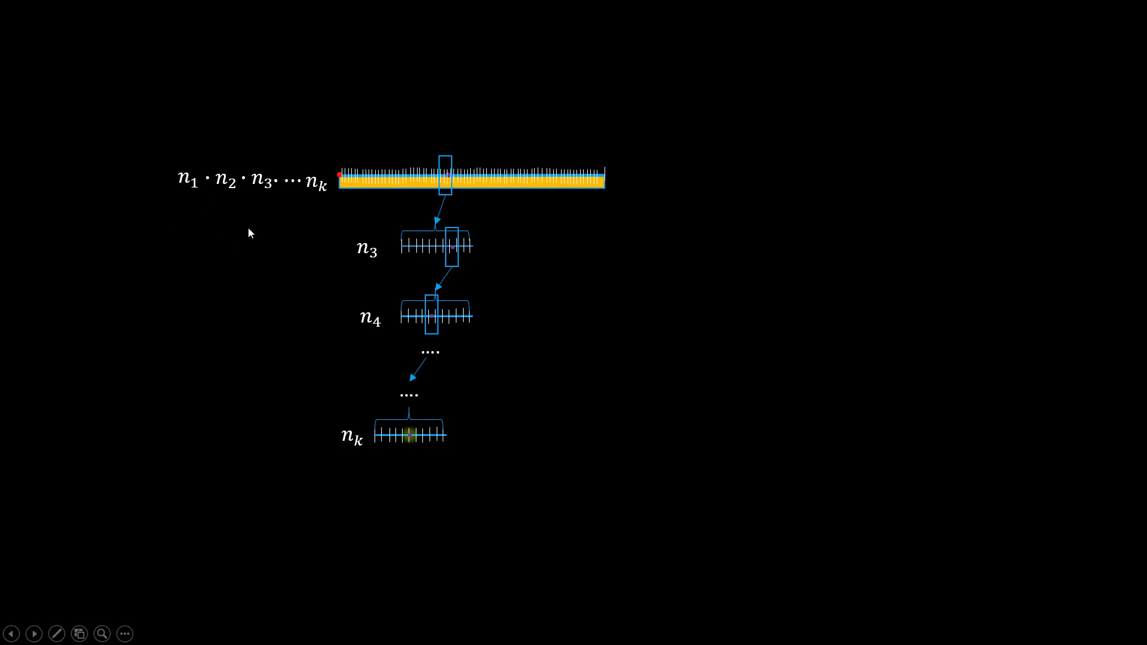
{"action": "mouse_move", "coordinate": [262, 196]}
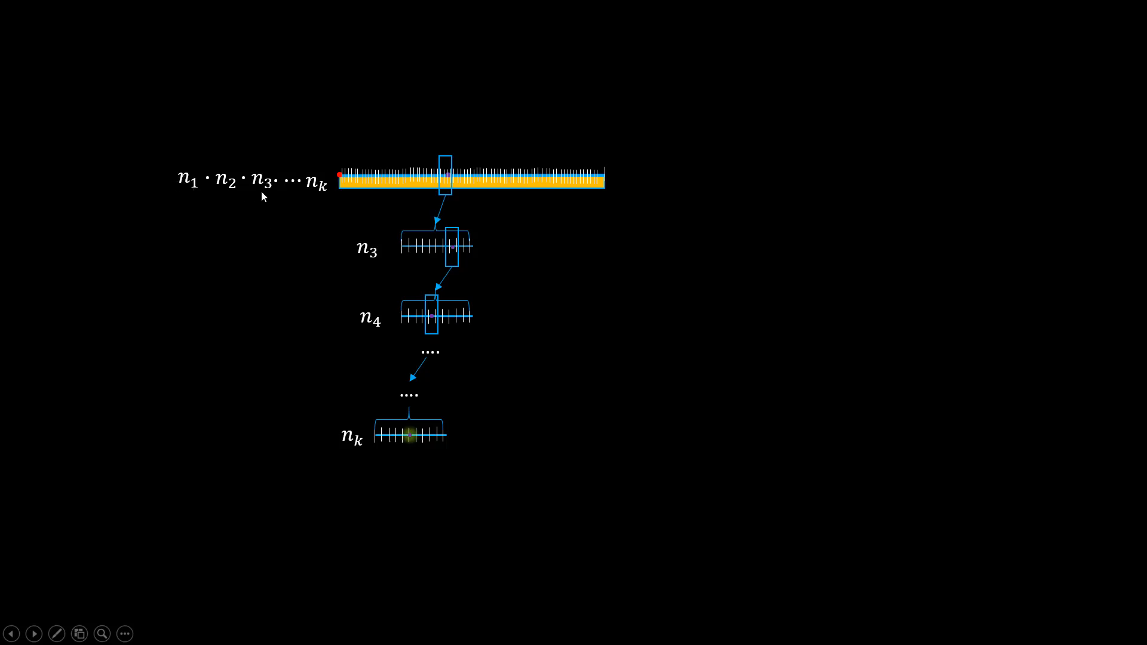
{"action": "mouse_move", "coordinate": [132, 204]}
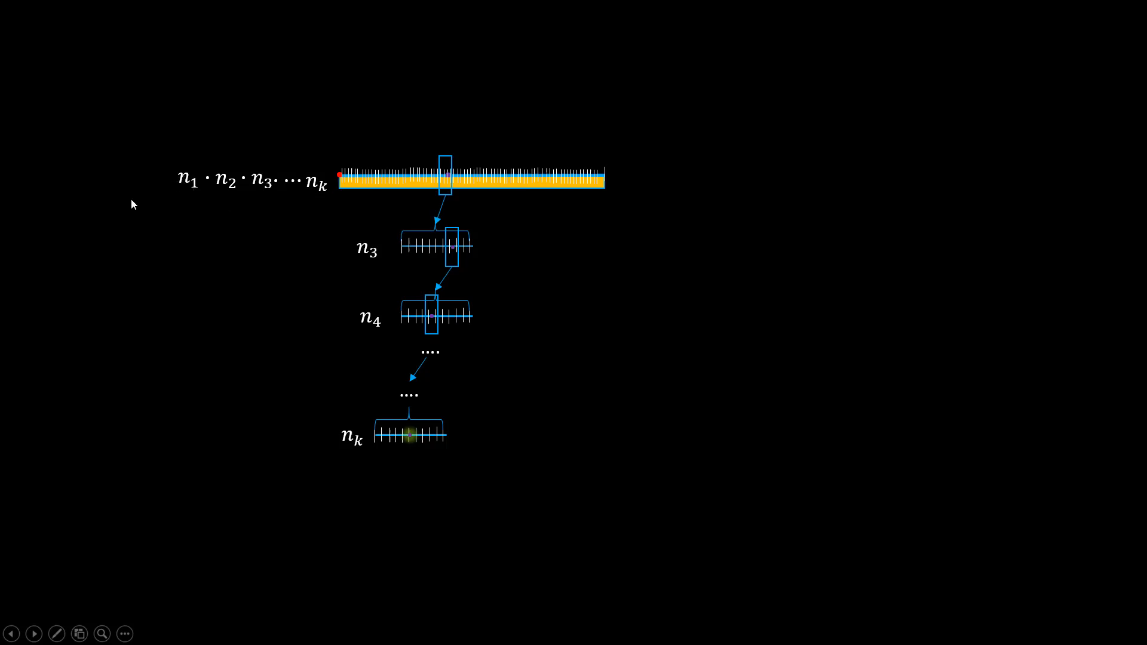
{"action": "mouse_move", "coordinate": [285, 202]}
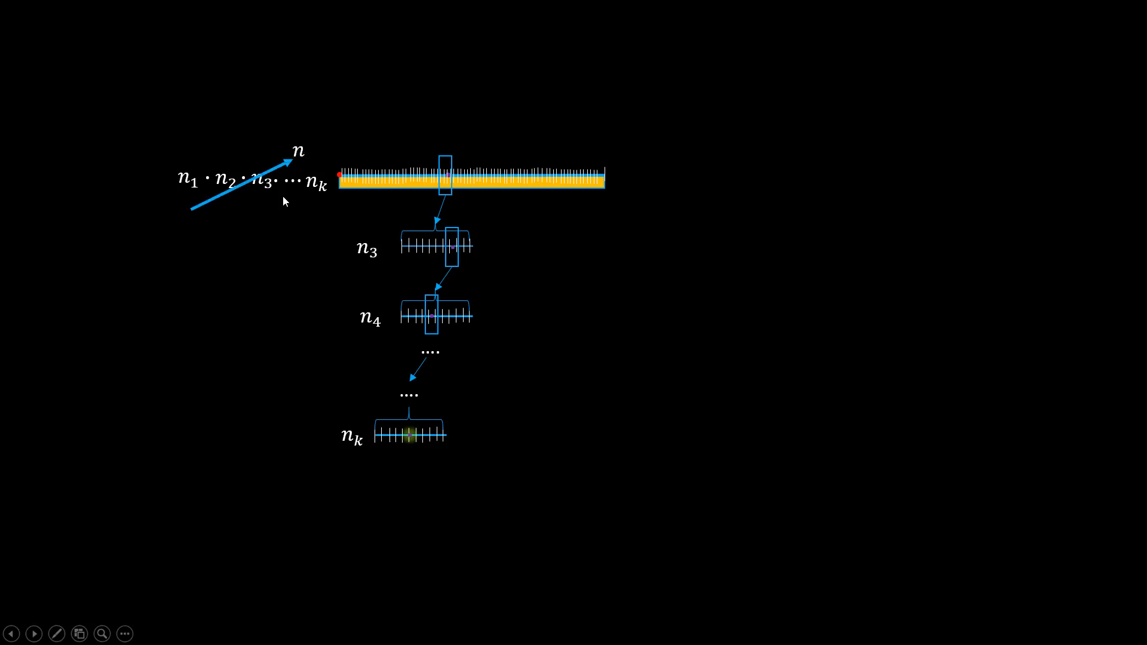
{"action": "mouse_move", "coordinate": [412, 426]}
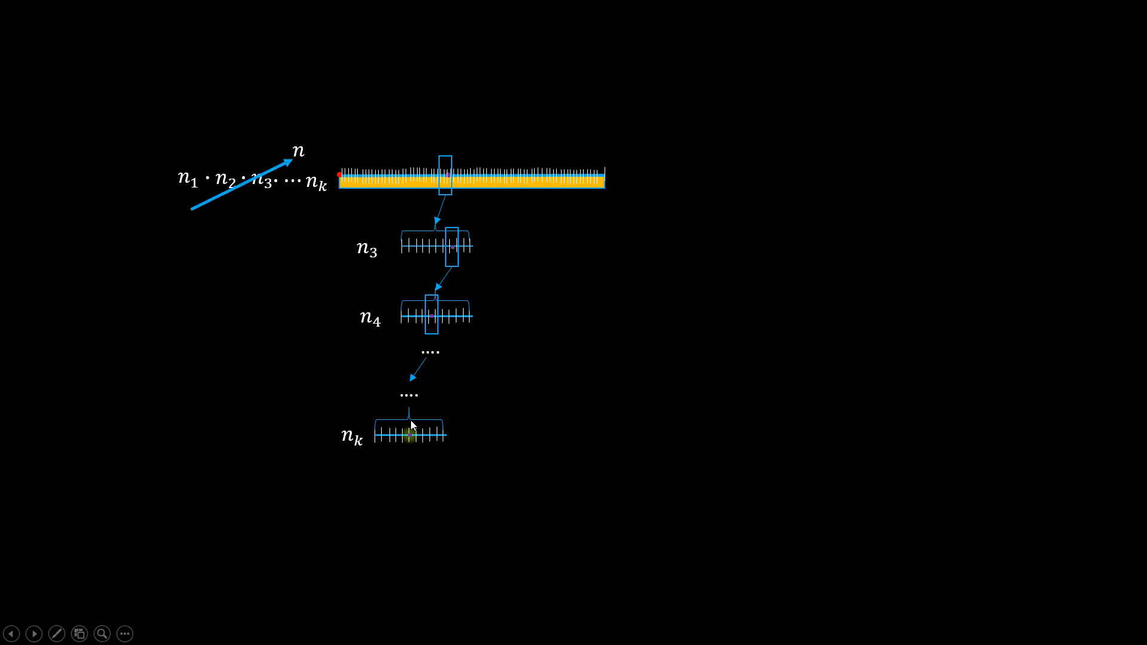
{"action": "mouse_move", "coordinate": [441, 445]}
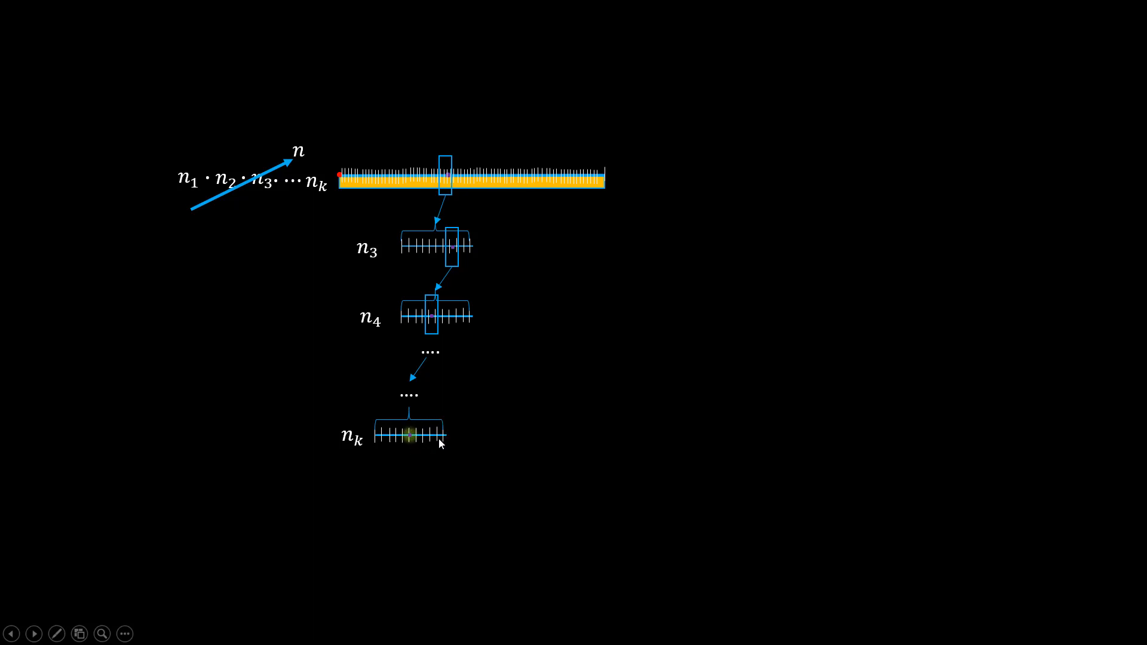
{"action": "mouse_move", "coordinate": [428, 444]}
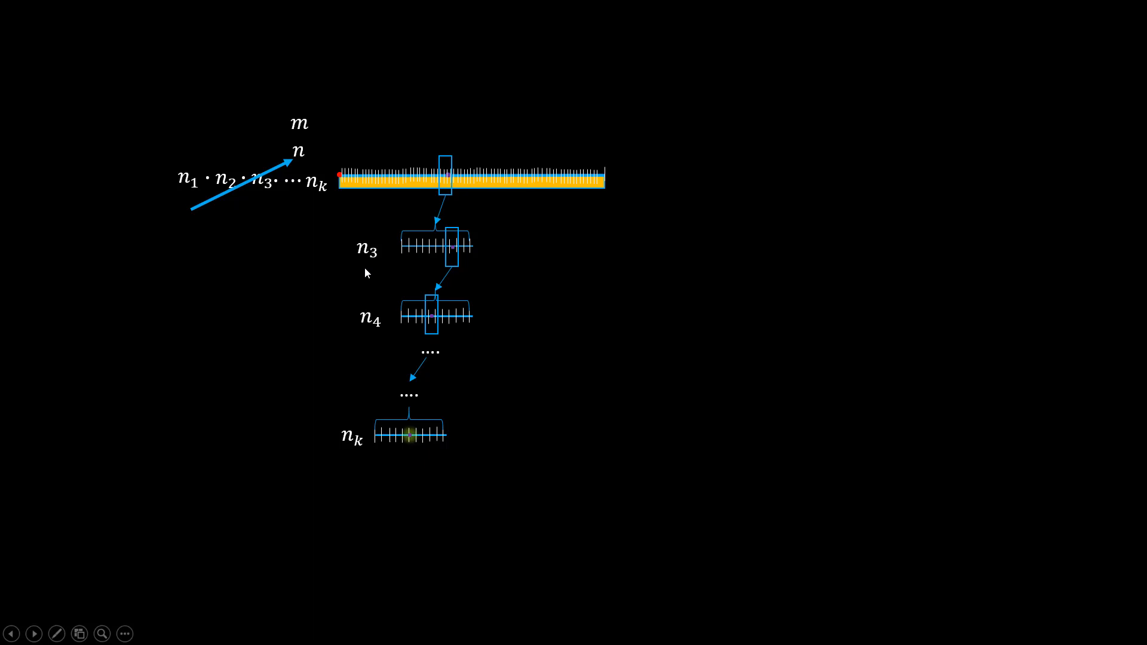
{"action": "mouse_move", "coordinate": [280, 190]}
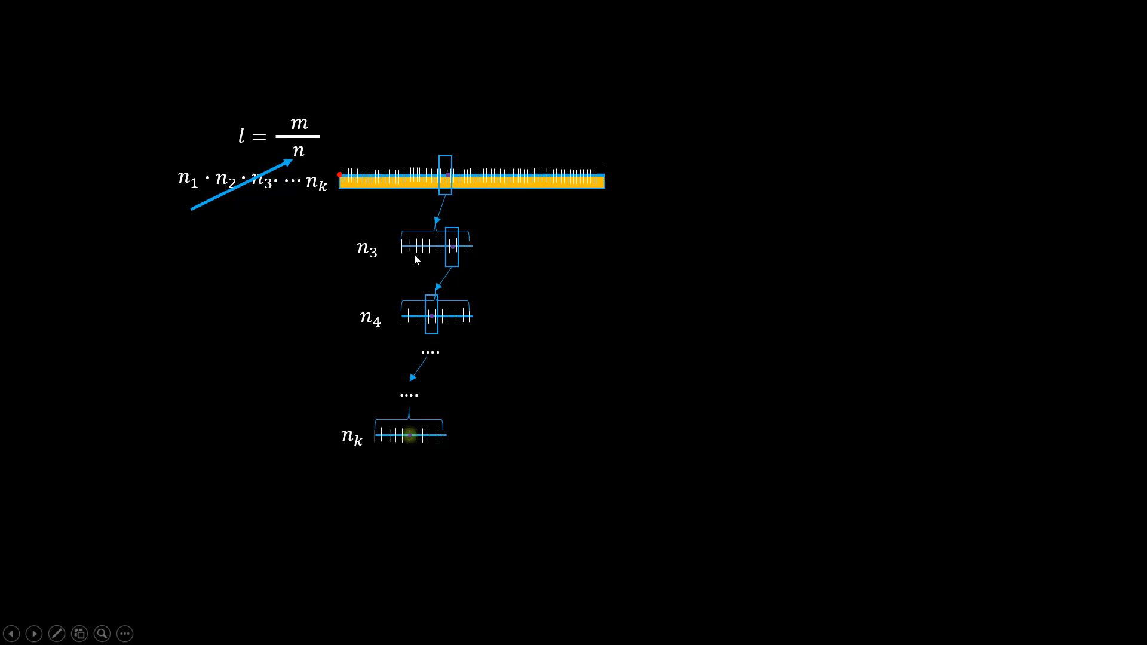
{"action": "mouse_move", "coordinate": [565, 267]}
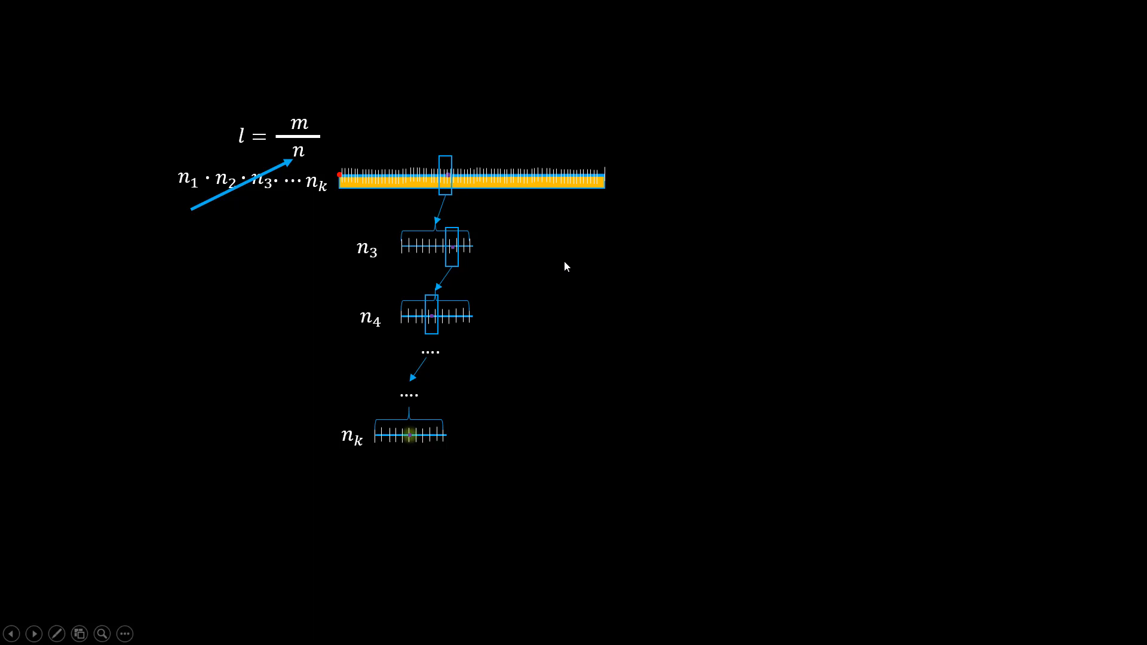
{"action": "mouse_move", "coordinate": [376, 216]}
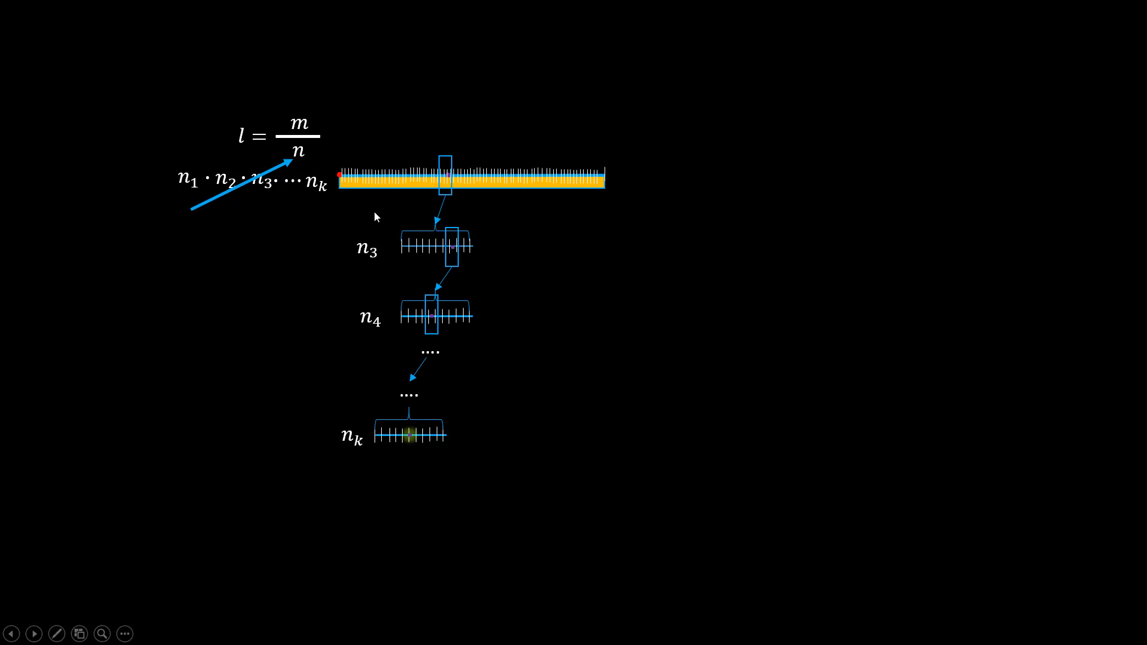
{"action": "mouse_move", "coordinate": [431, 443]}
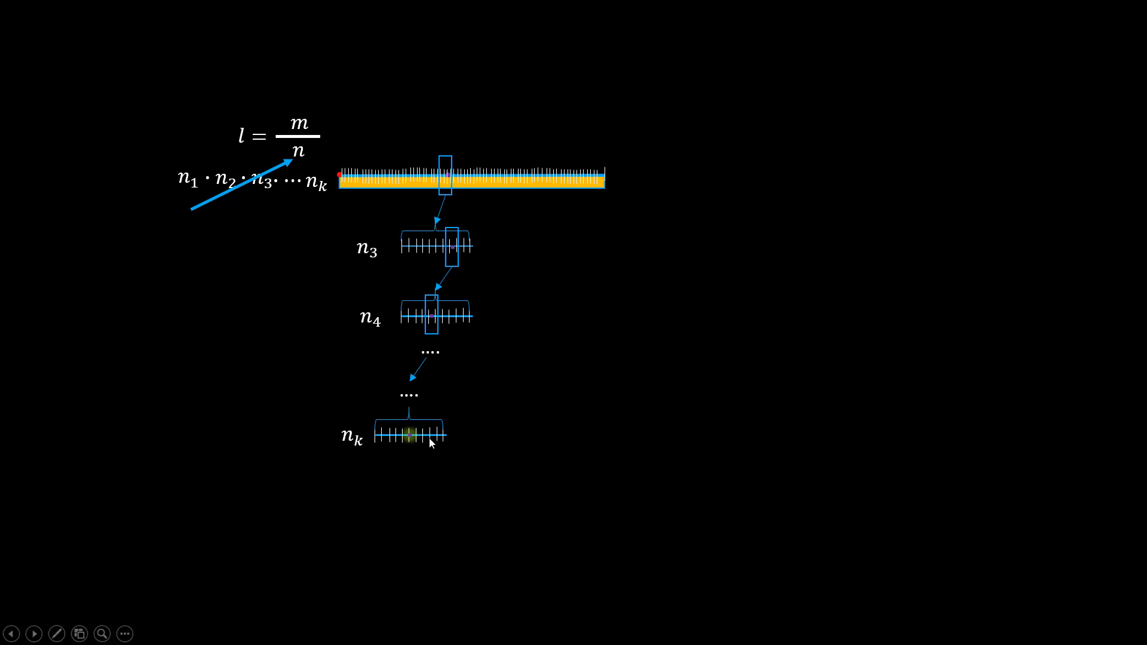
{"action": "mouse_move", "coordinate": [459, 463]}
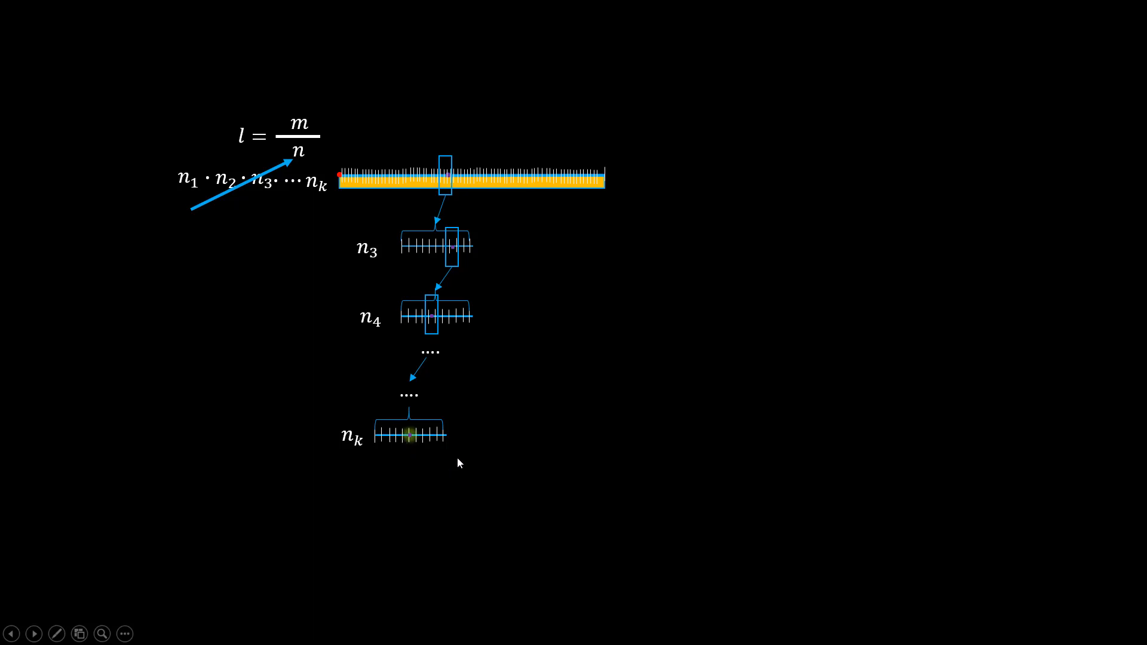
{"action": "mouse_move", "coordinate": [454, 465]}
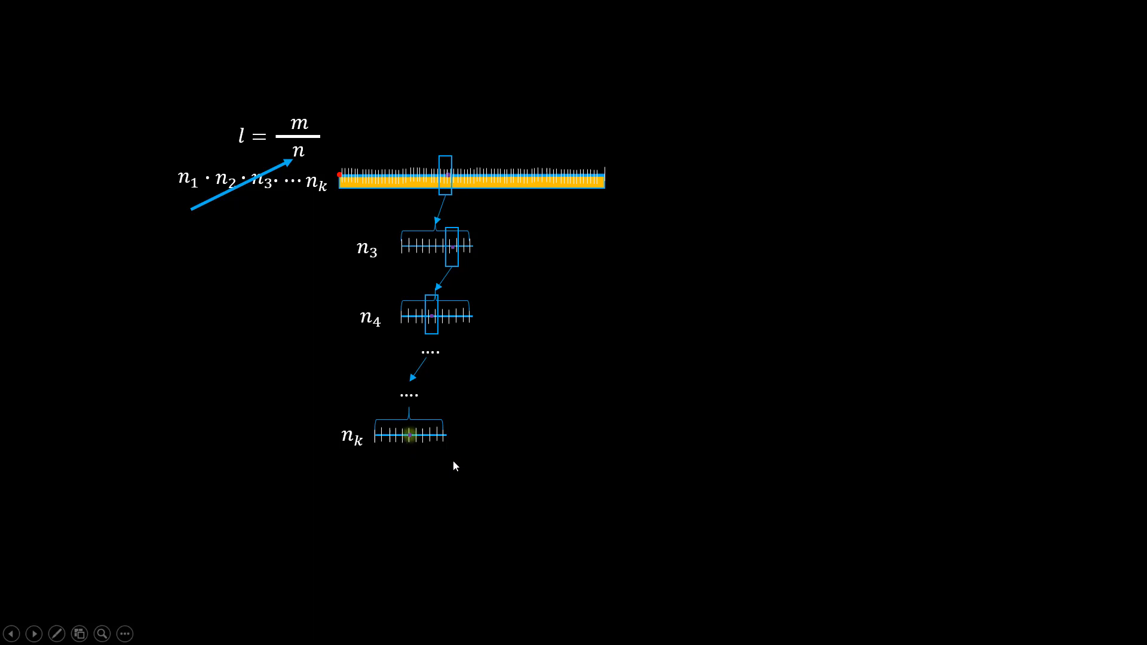
{"action": "mouse_move", "coordinate": [441, 465]}
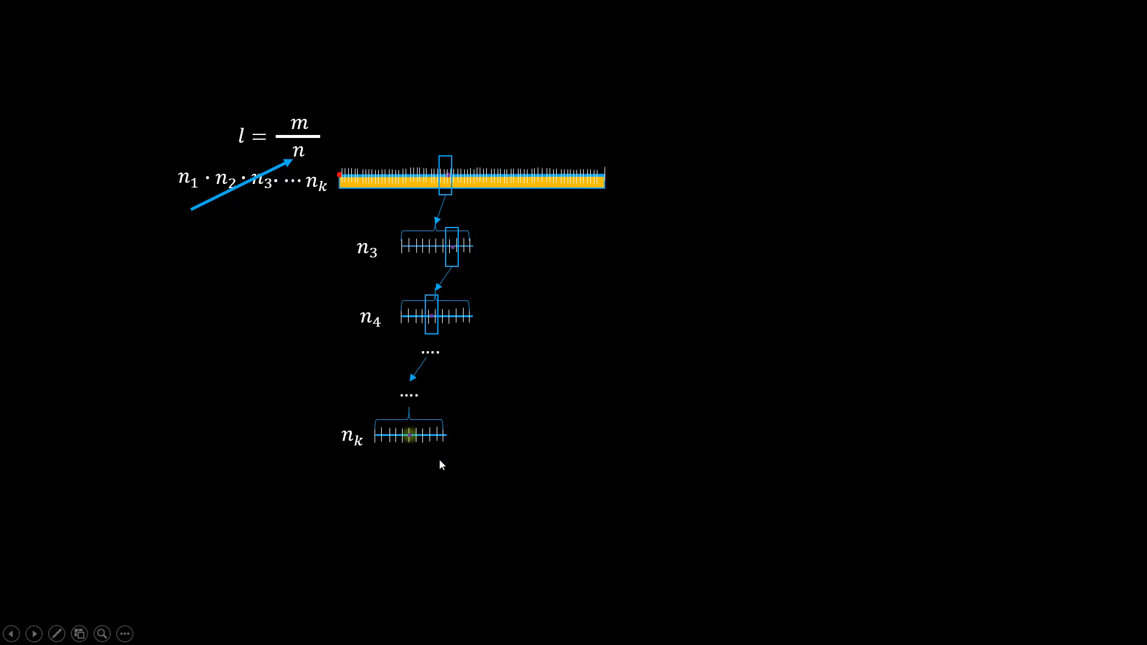
{"action": "mouse_move", "coordinate": [789, 392]}
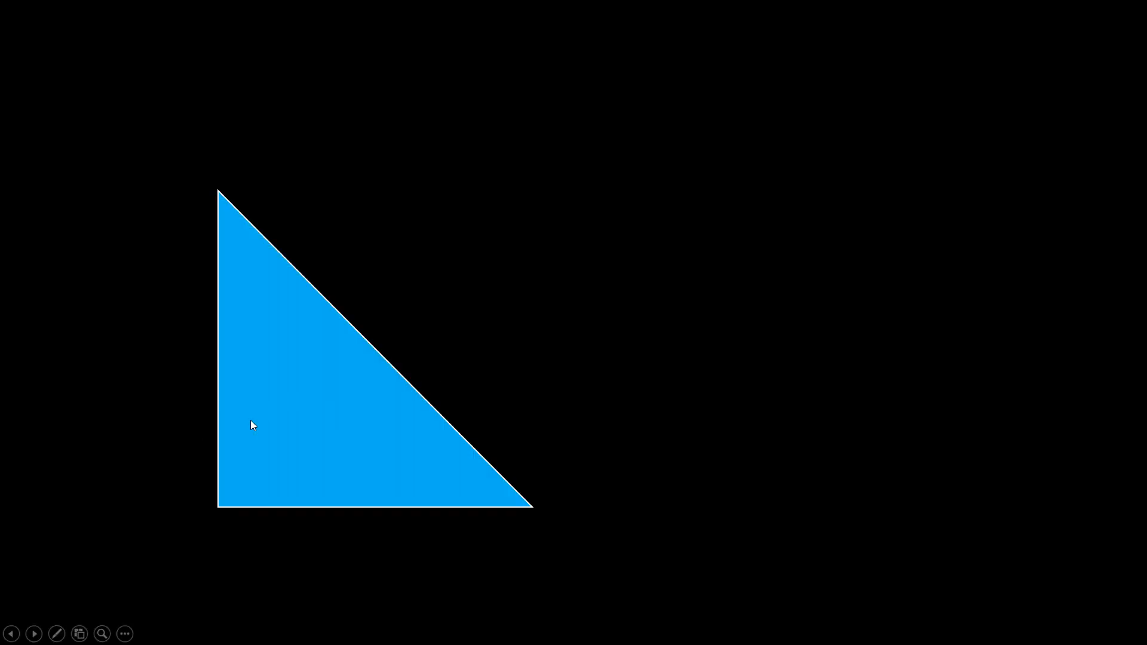
{"action": "mouse_move", "coordinate": [233, 418]}
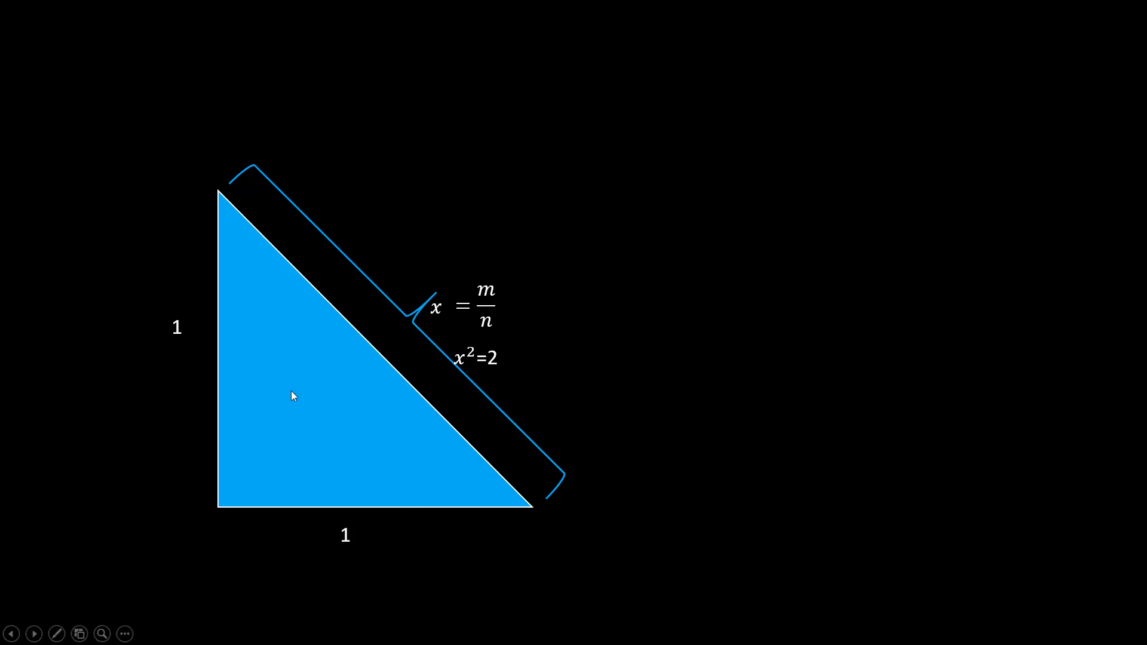
{"action": "mouse_move", "coordinate": [451, 308]}
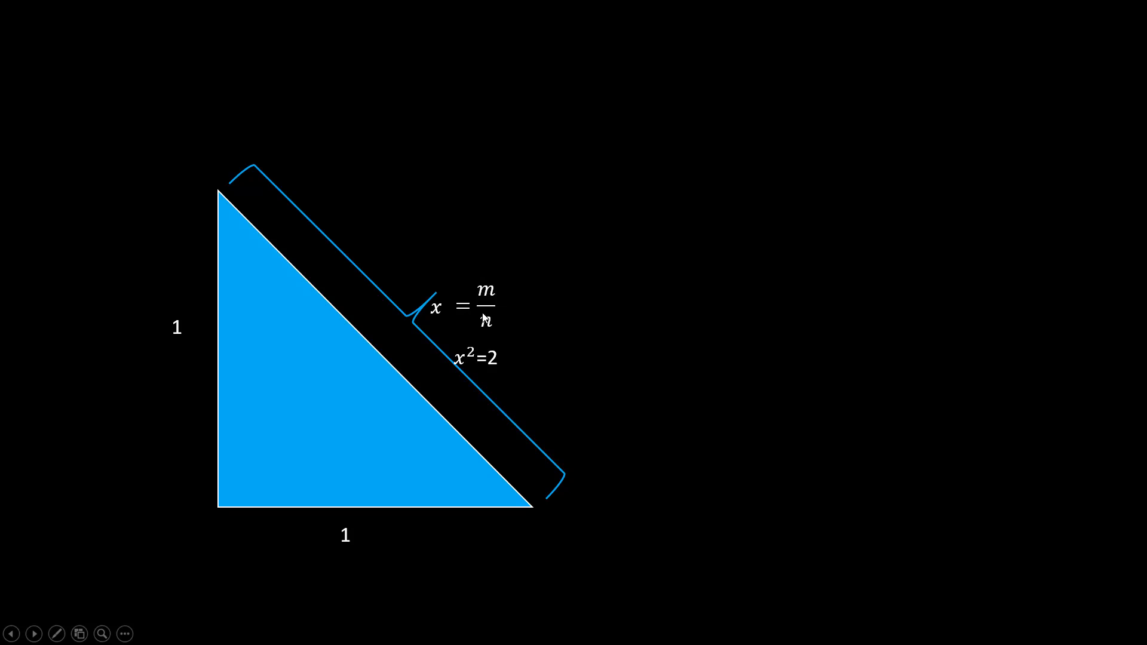
{"action": "mouse_move", "coordinate": [486, 316]}
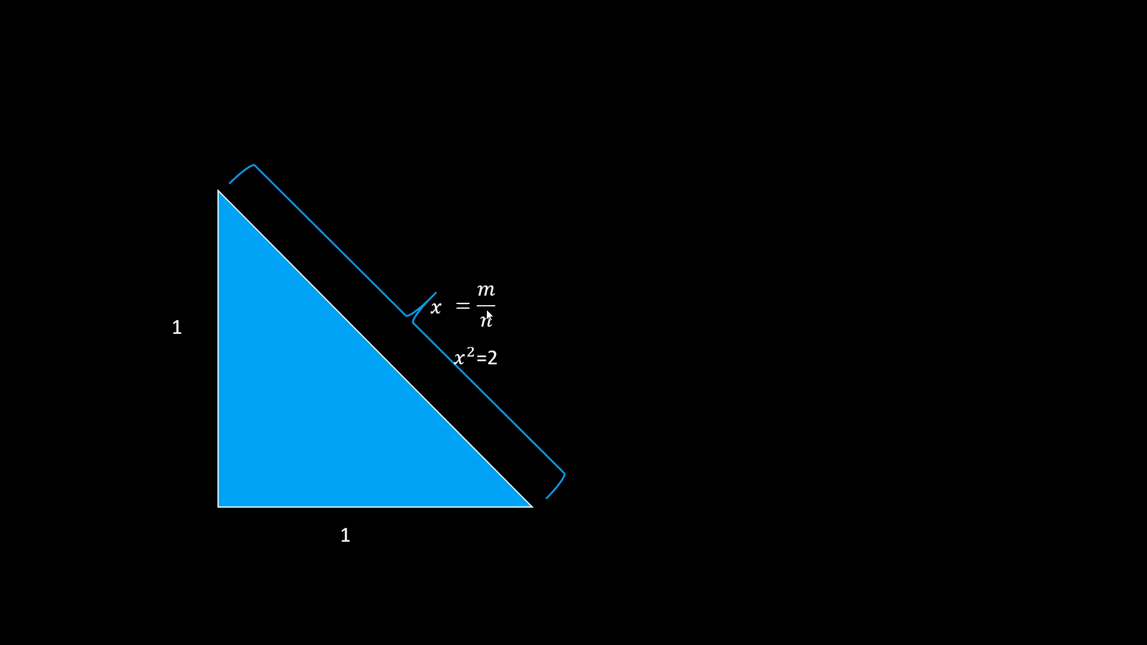
{"action": "mouse_move", "coordinate": [489, 315]}
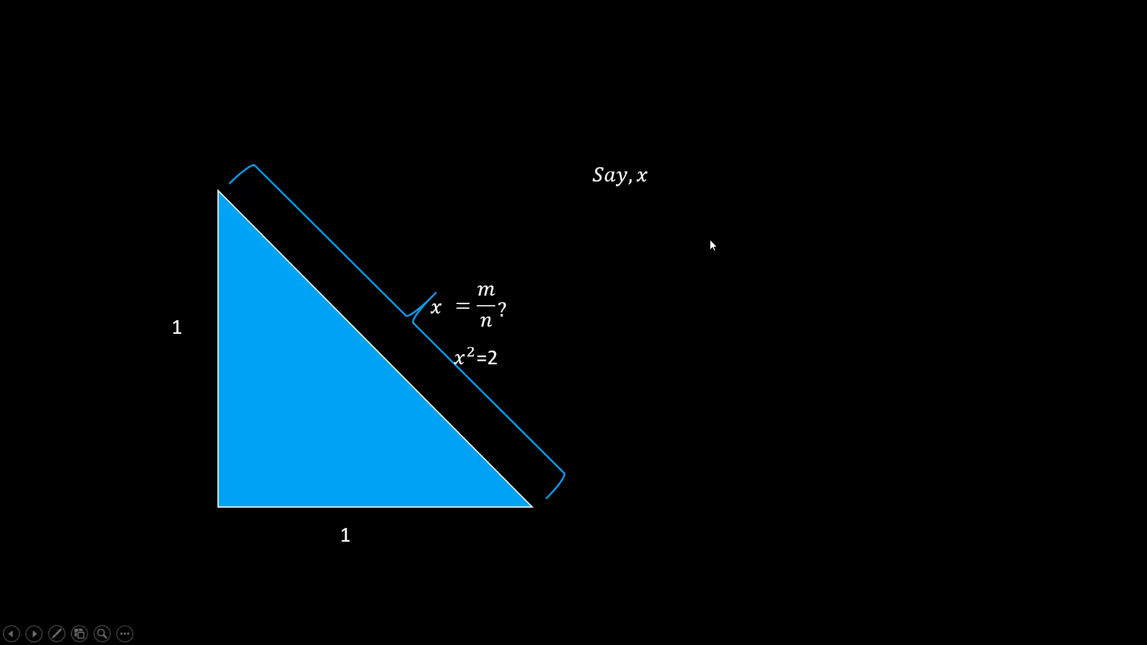
{"action": "mouse_move", "coordinate": [686, 207]}
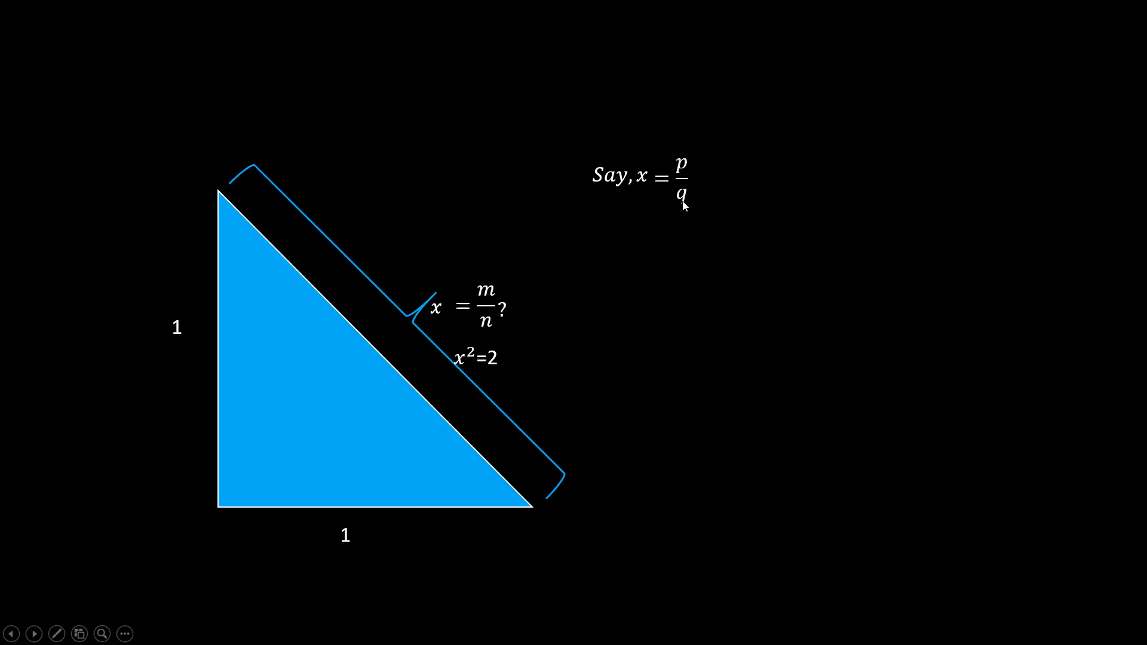
{"action": "mouse_move", "coordinate": [726, 197]}
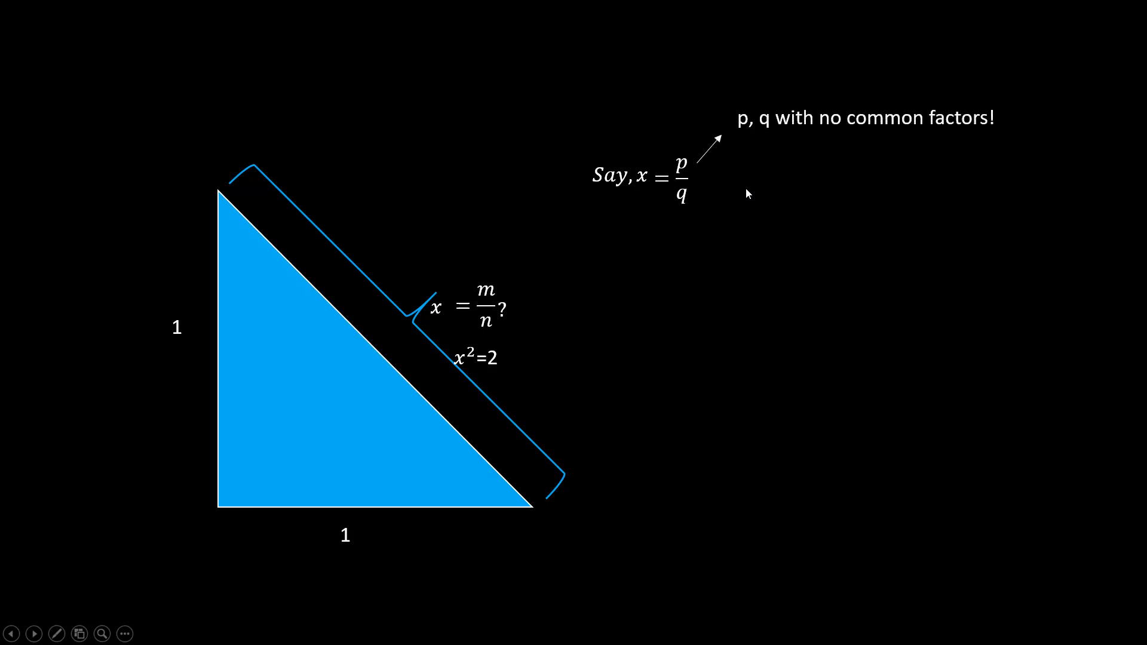
{"action": "mouse_move", "coordinate": [676, 233]}
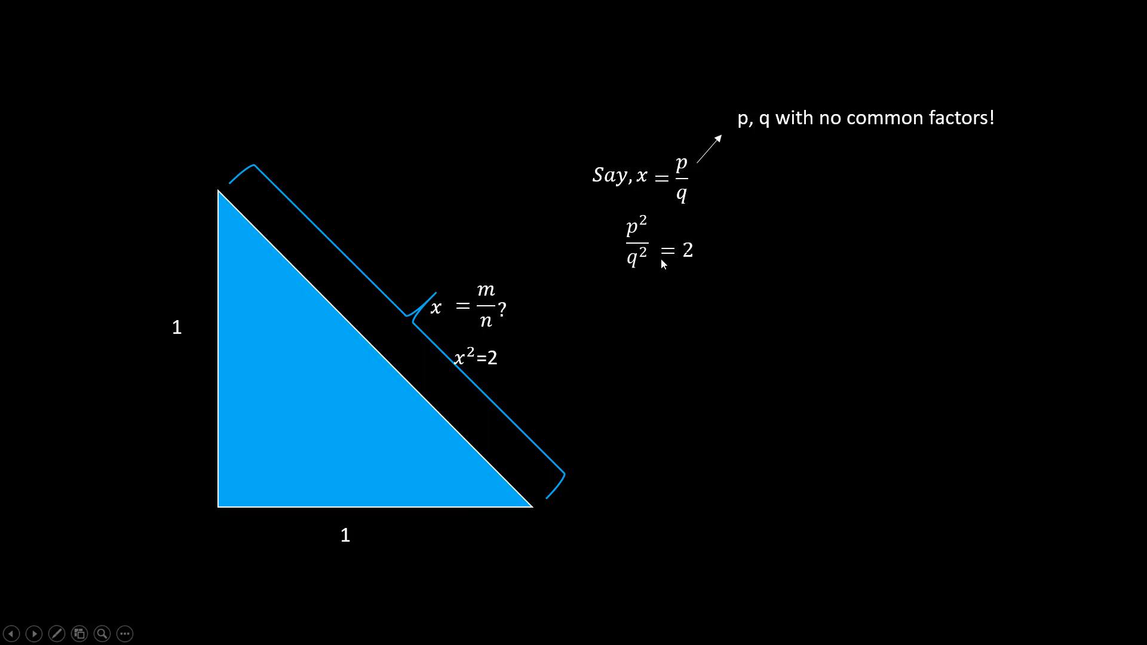
{"action": "mouse_move", "coordinate": [667, 320]}
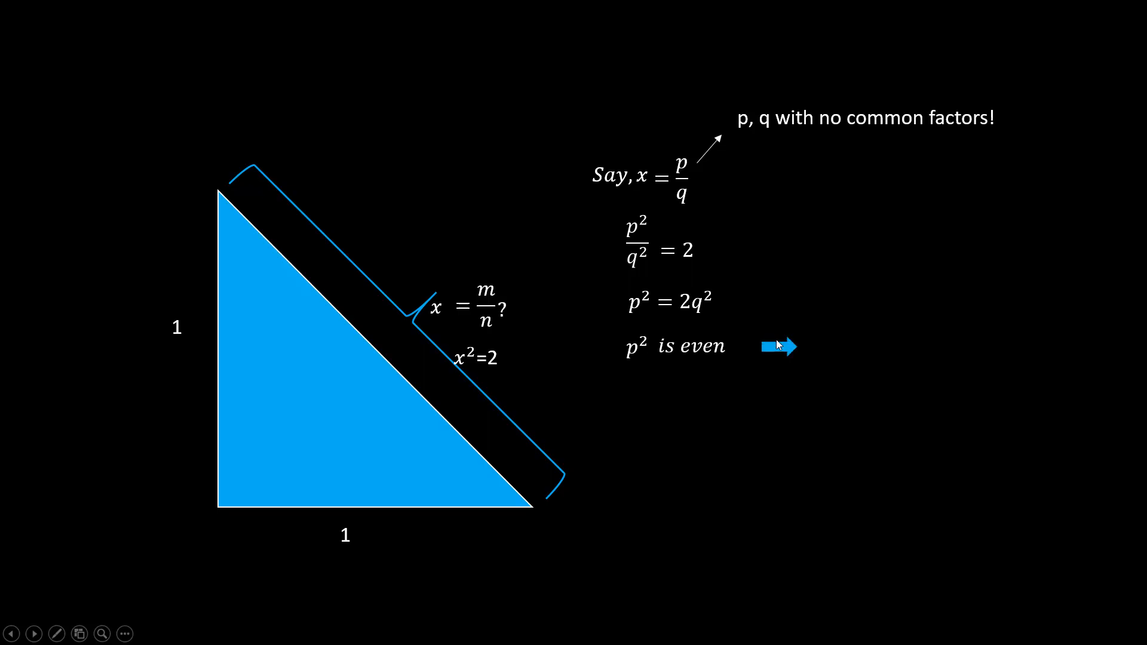
{"action": "mouse_move", "coordinate": [801, 345]}
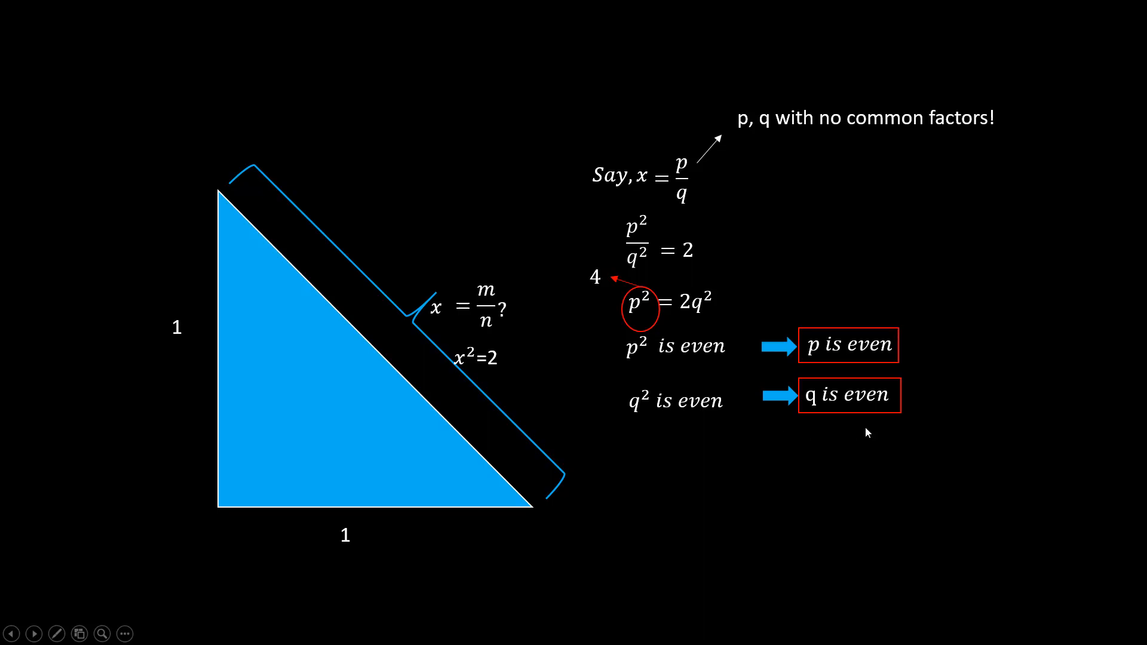
{"action": "mouse_move", "coordinate": [875, 258]}
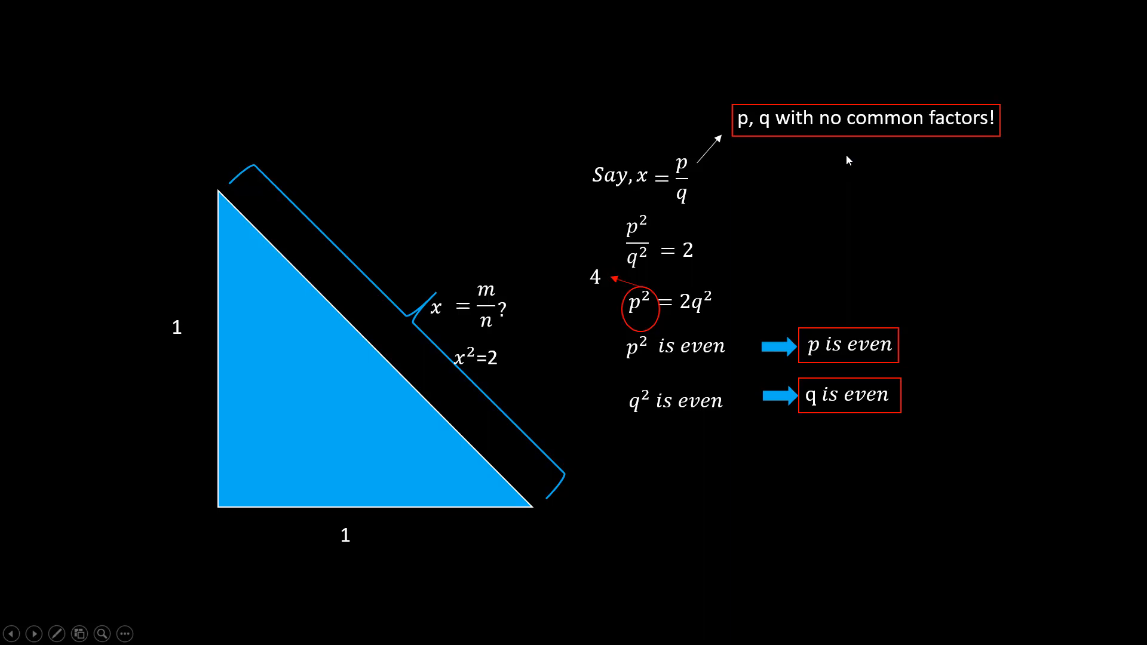
{"action": "mouse_move", "coordinate": [630, 131]}
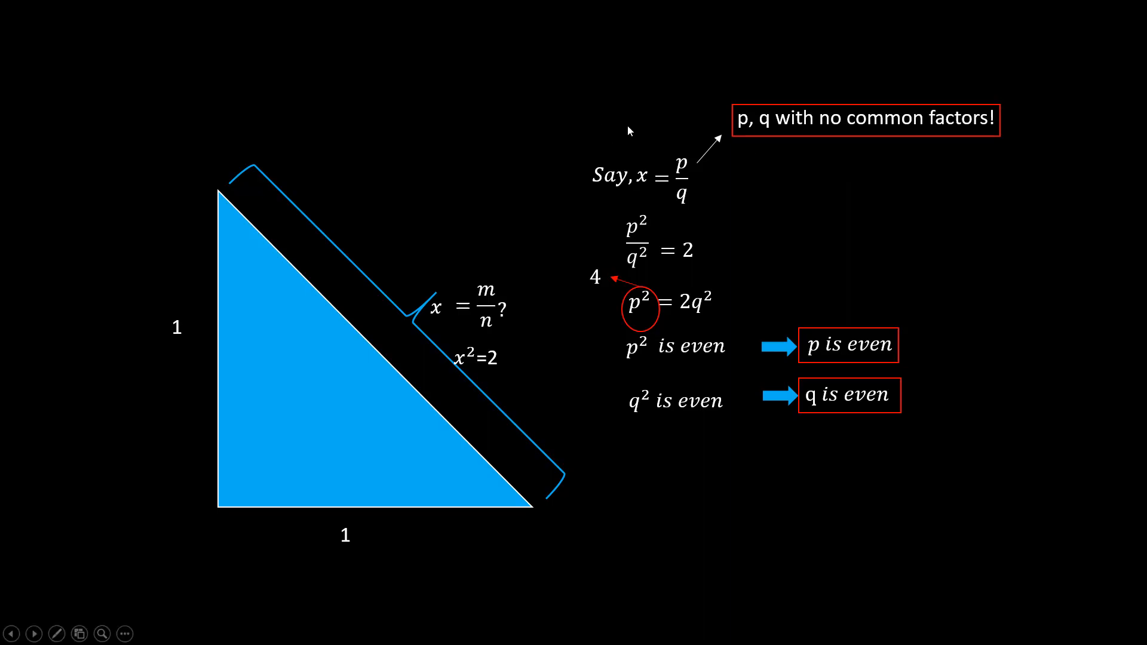
{"action": "mouse_move", "coordinate": [611, 227]}
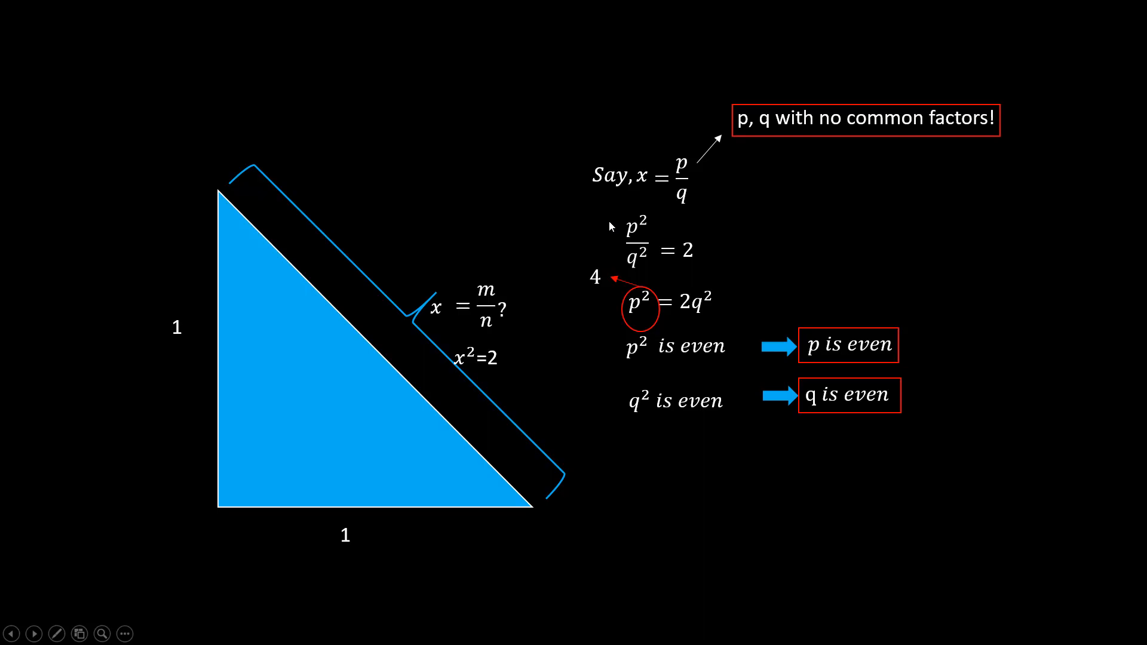
{"action": "mouse_move", "coordinate": [704, 391]}
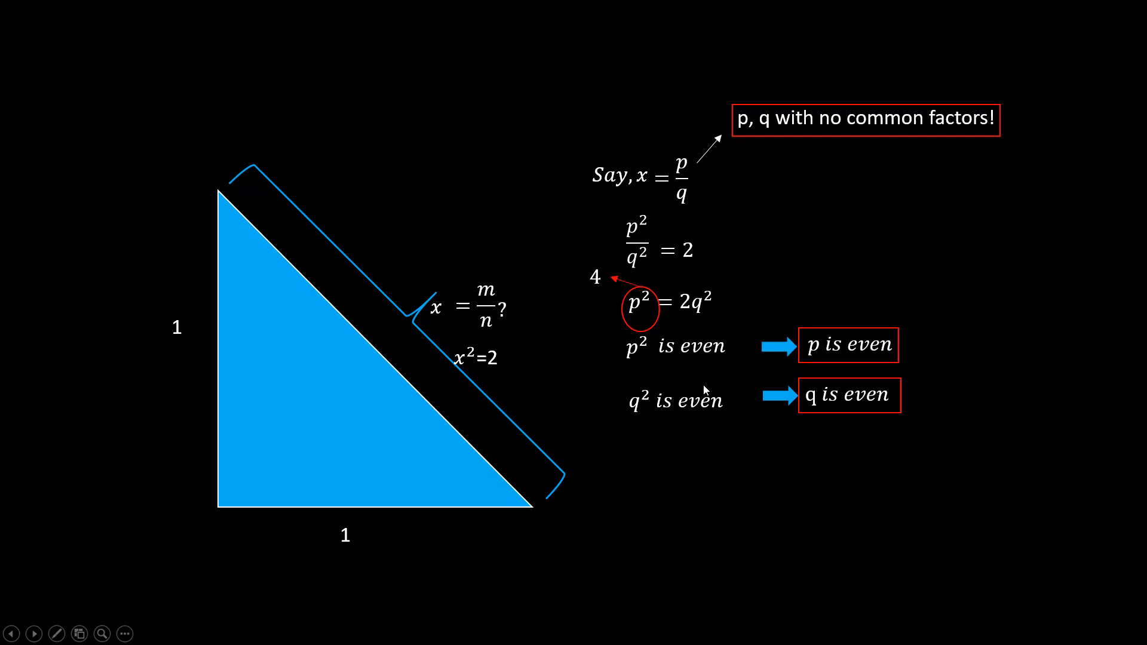
{"action": "mouse_move", "coordinate": [767, 395]}
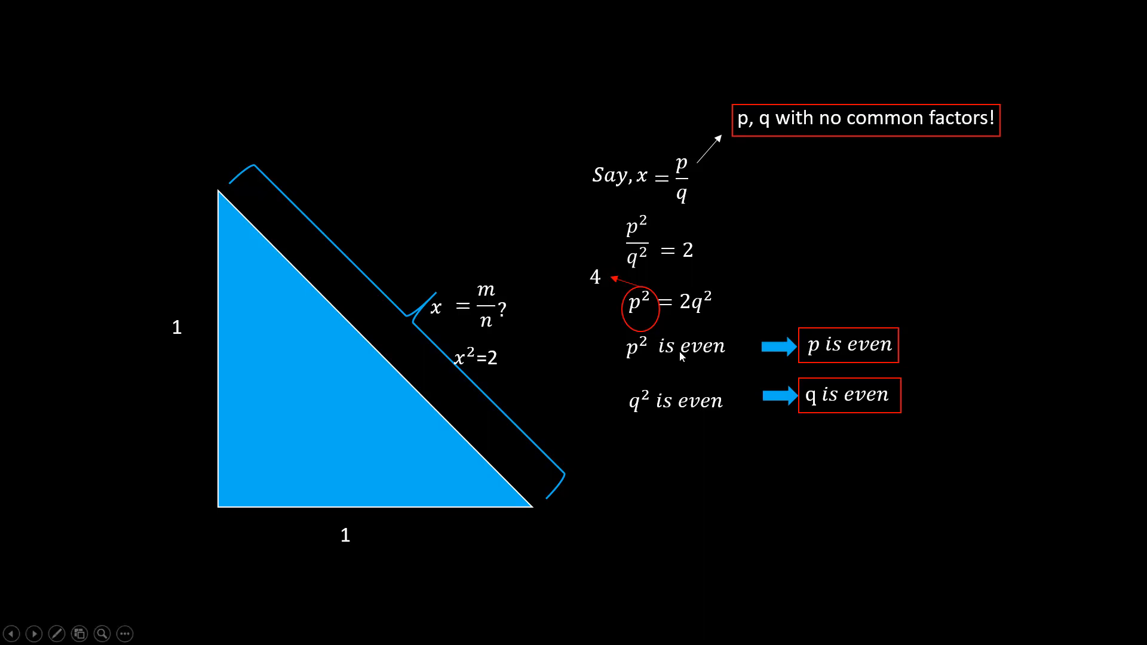
{"action": "mouse_move", "coordinate": [683, 353]}
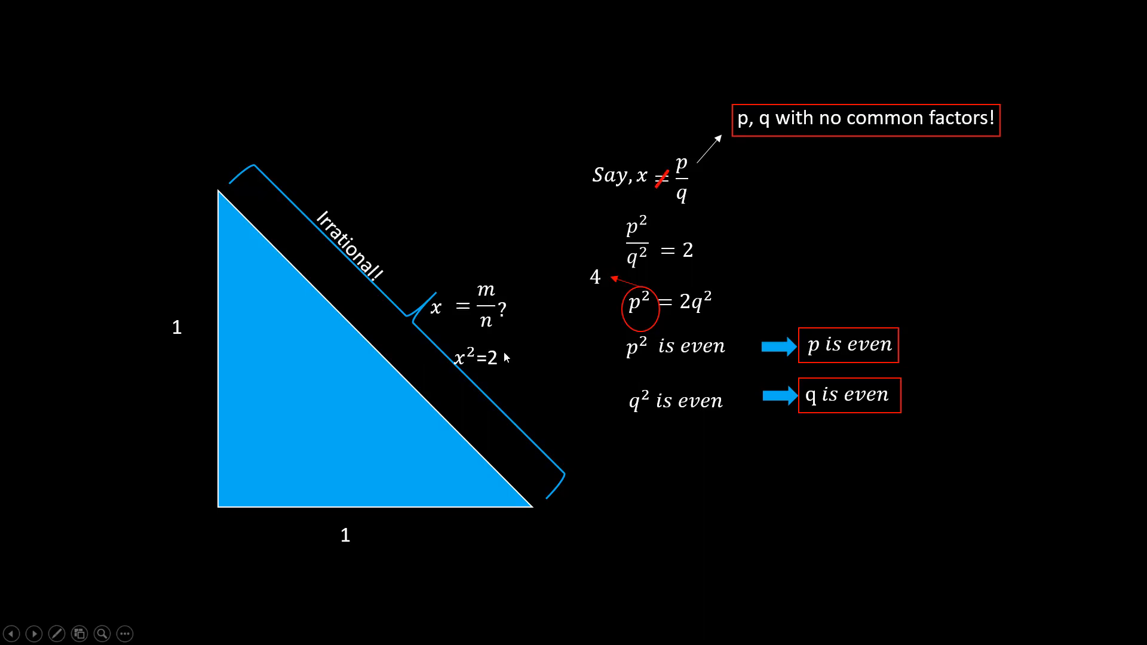
{"action": "mouse_move", "coordinate": [491, 355]}
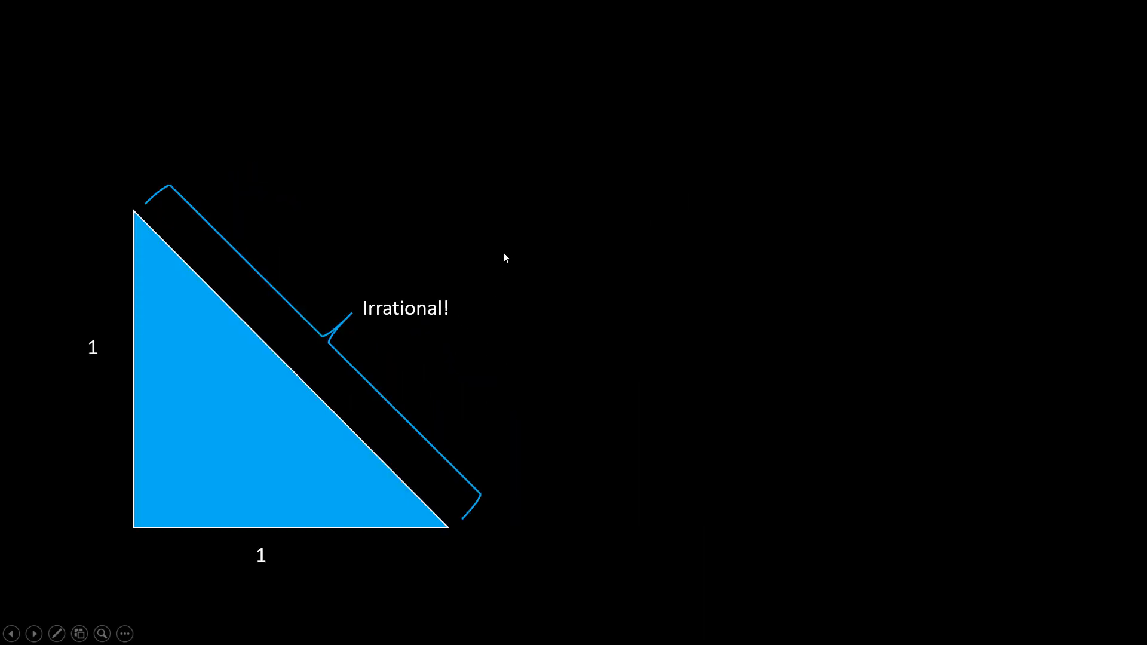
{"action": "mouse_move", "coordinate": [400, 327]}
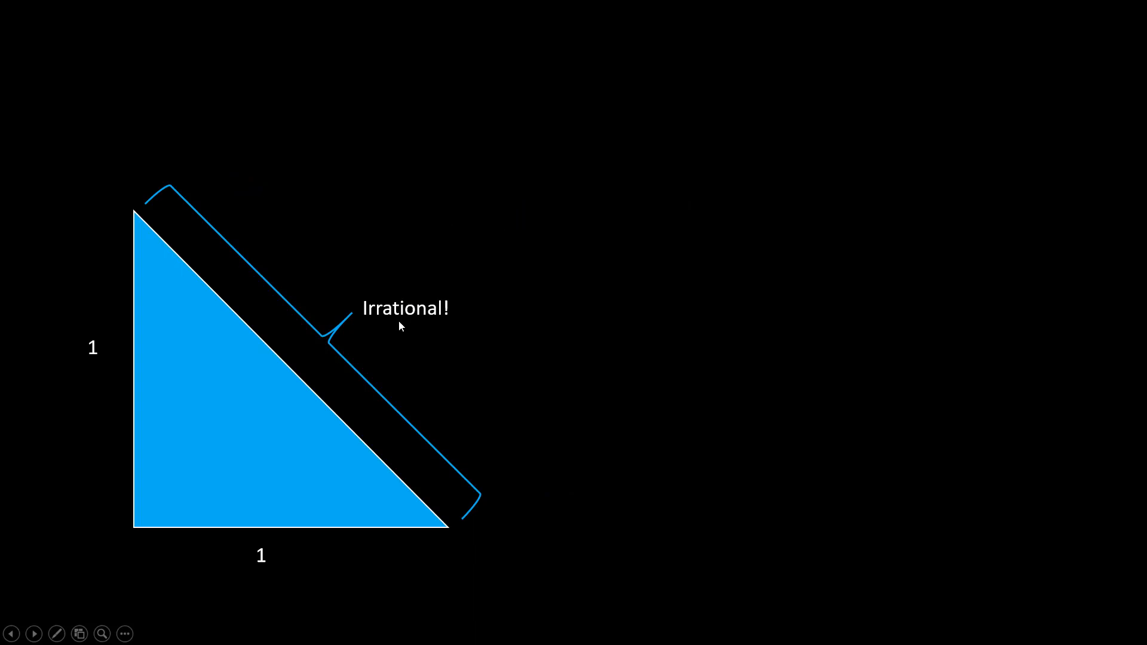
{"action": "mouse_move", "coordinate": [600, 276]}
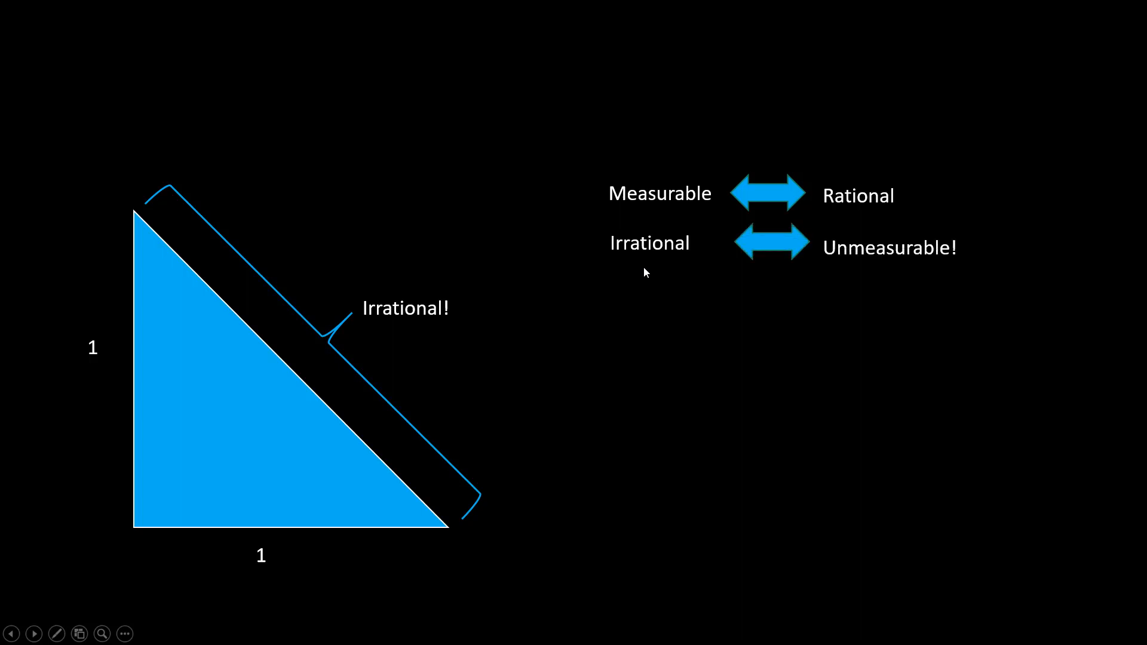
{"action": "mouse_move", "coordinate": [716, 279]}
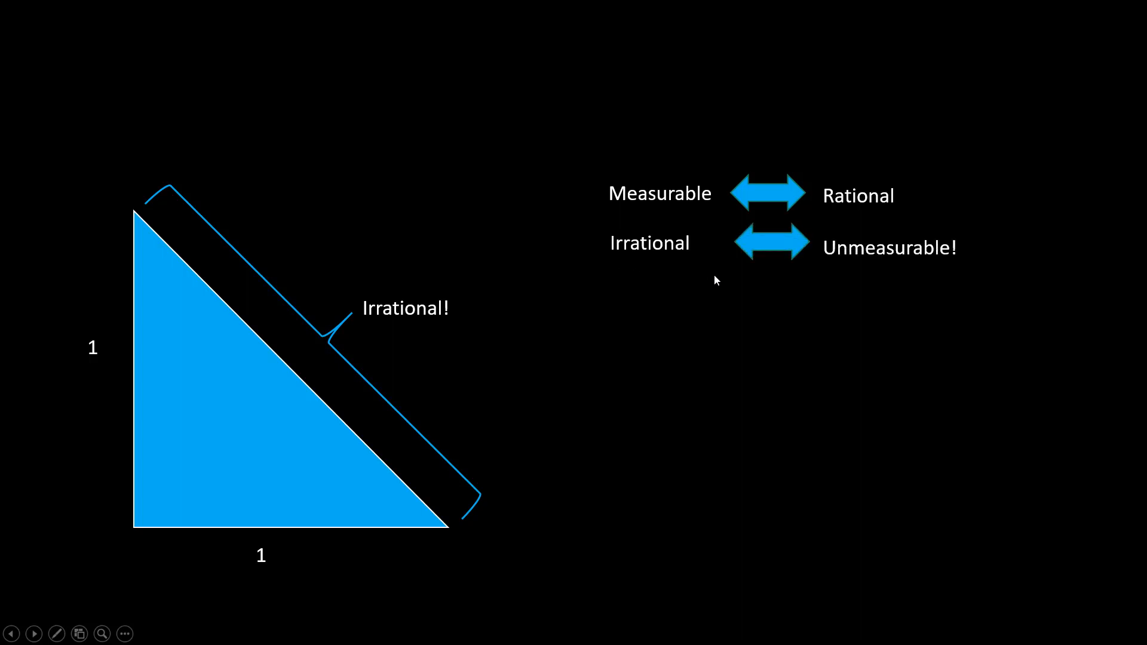
{"action": "mouse_move", "coordinate": [818, 282]}
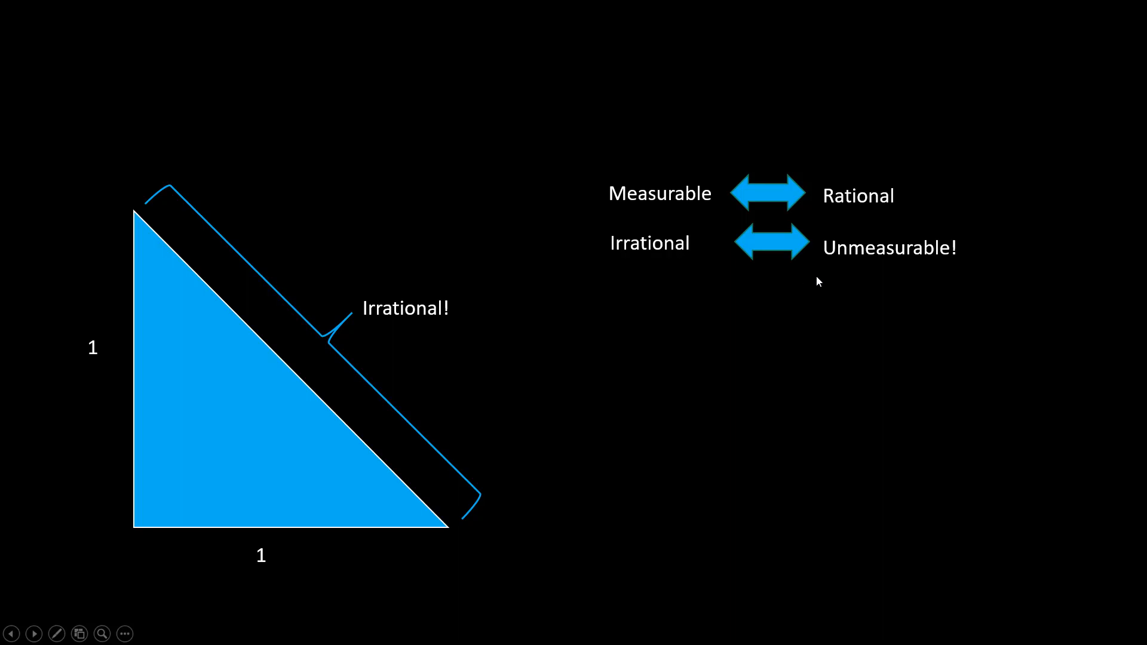
{"action": "mouse_move", "coordinate": [680, 299]}
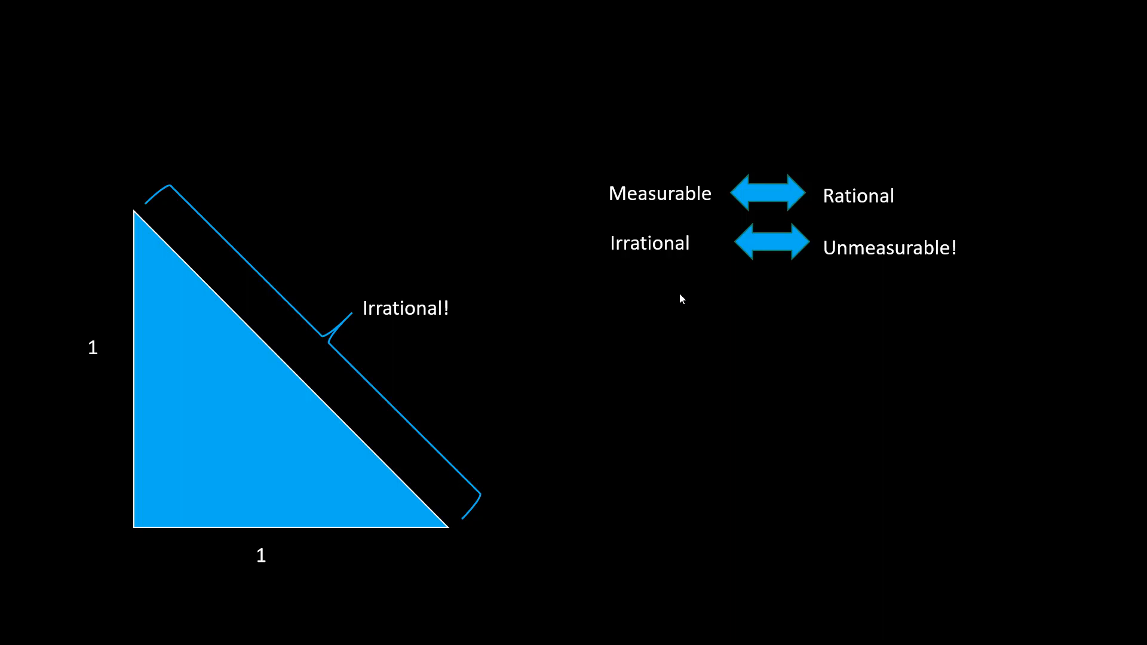
{"action": "mouse_move", "coordinate": [714, 292]}
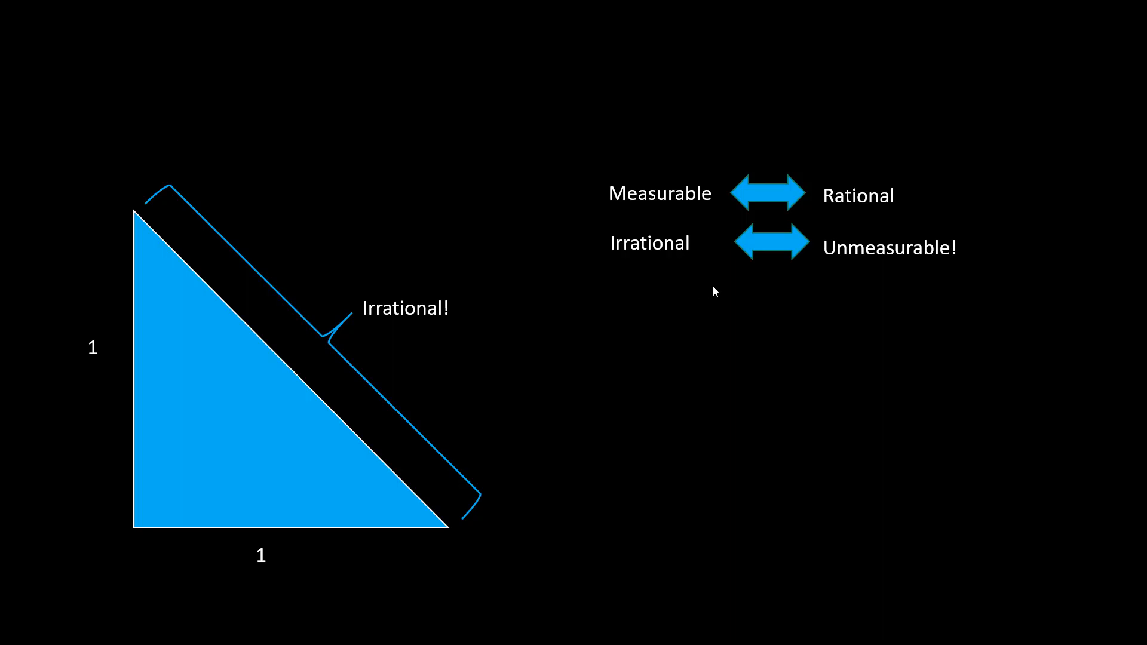
{"action": "mouse_move", "coordinate": [661, 284]}
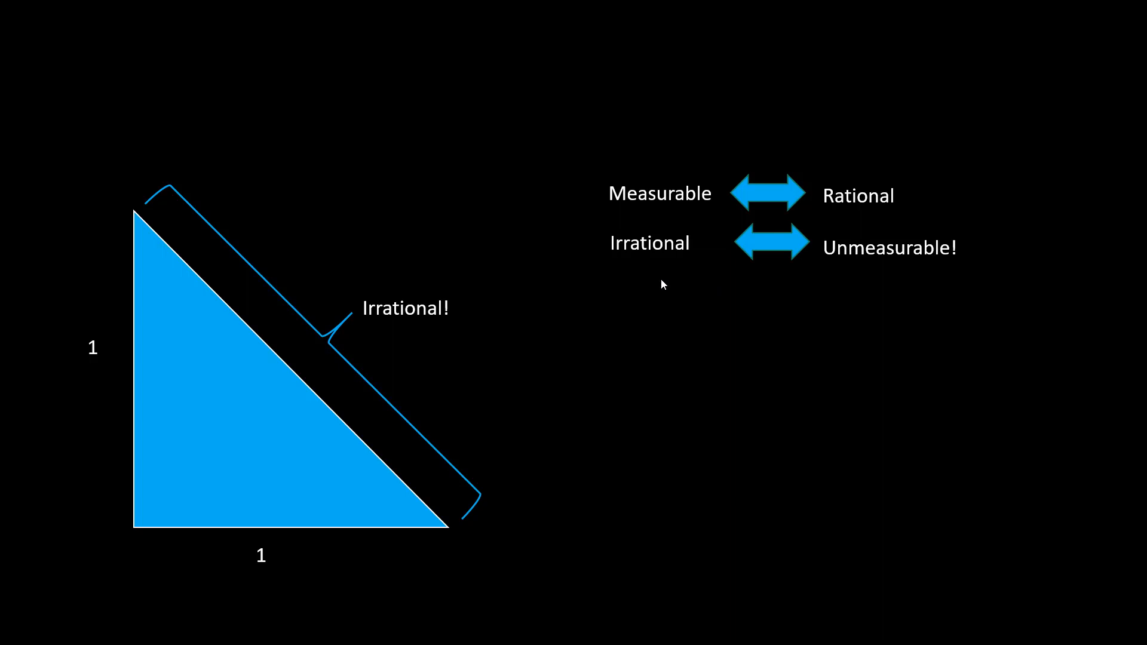
{"action": "mouse_move", "coordinate": [725, 281]}
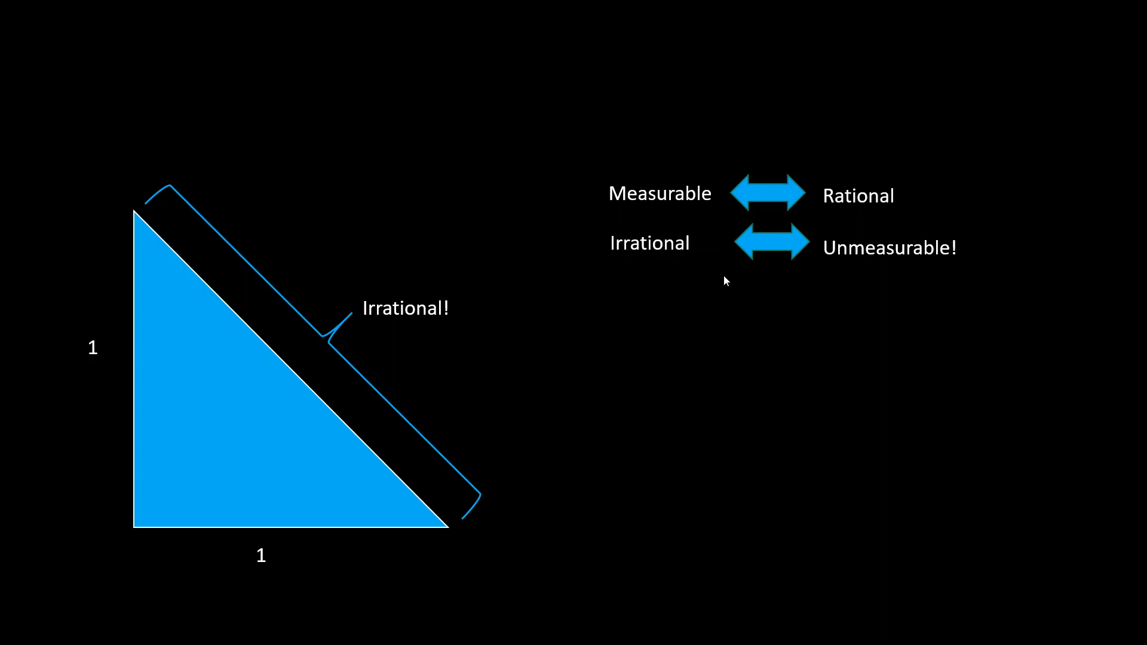
{"action": "mouse_move", "coordinate": [677, 285]}
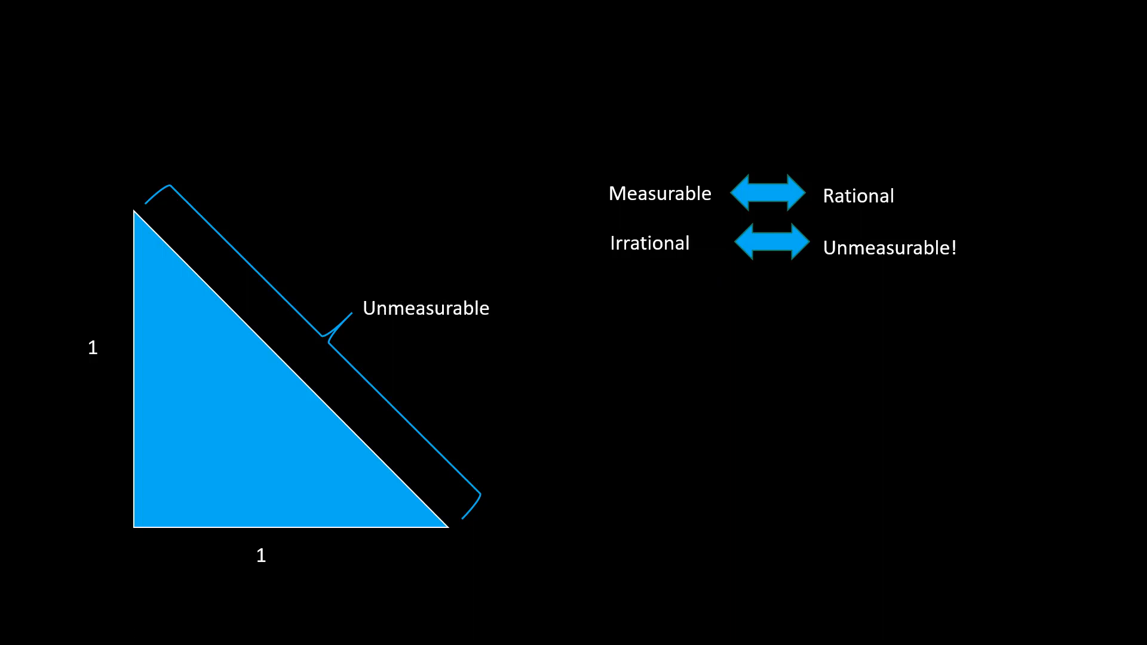
{"action": "mouse_move", "coordinate": [306, 559]}
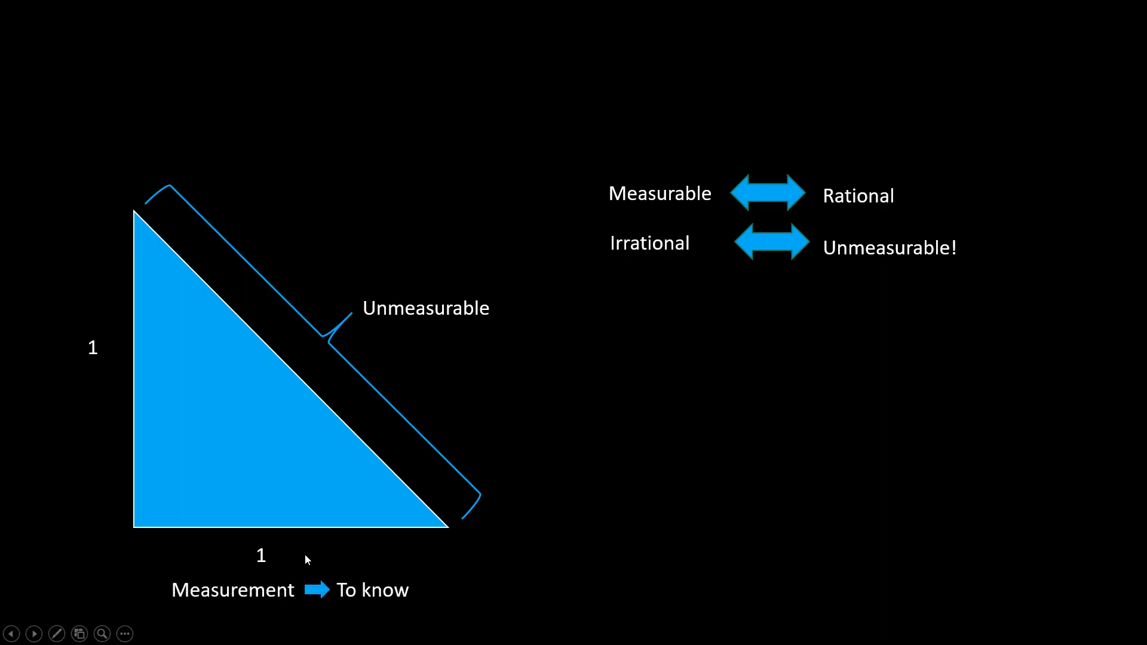
{"action": "mouse_move", "coordinate": [276, 524]}
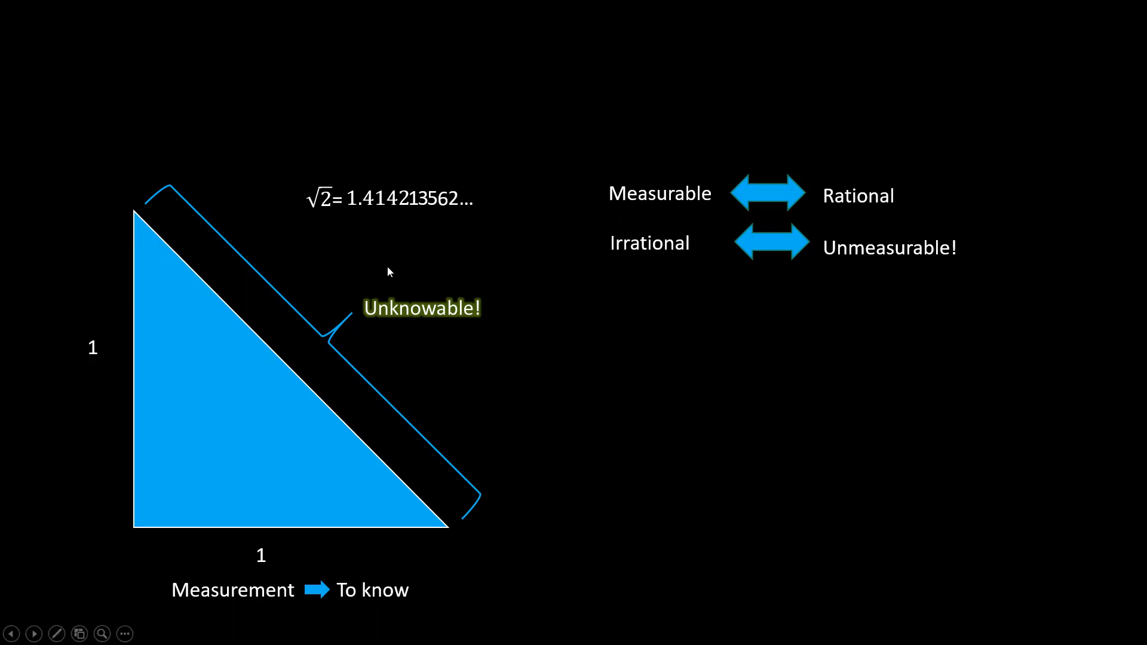
{"action": "mouse_move", "coordinate": [276, 277]}
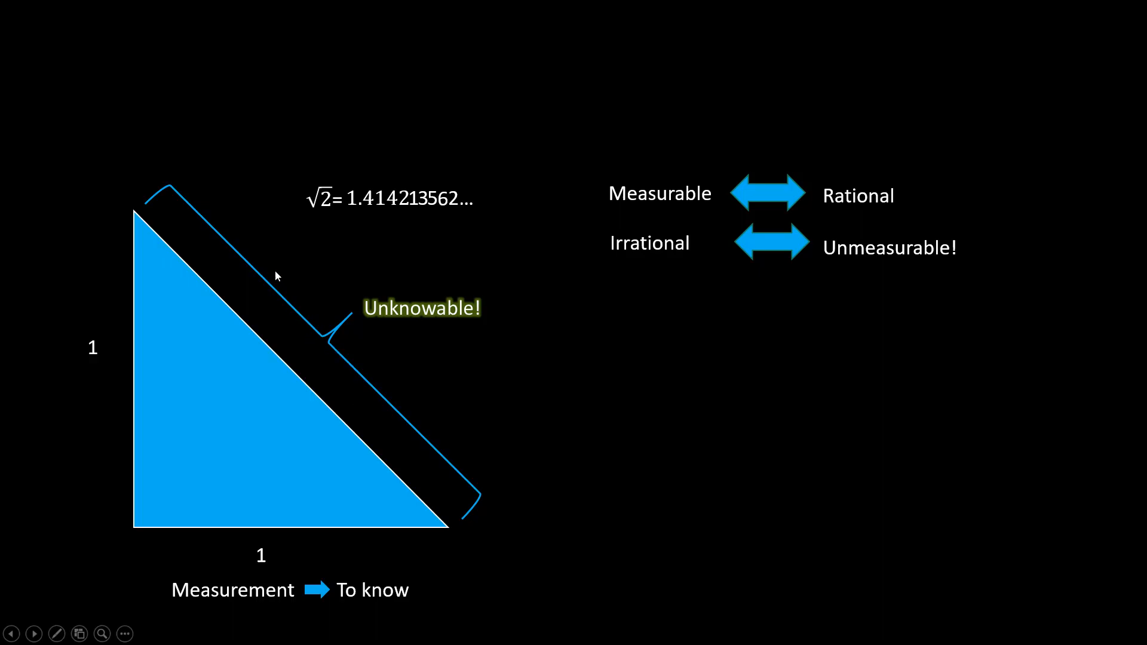
{"action": "mouse_move", "coordinate": [358, 357]}
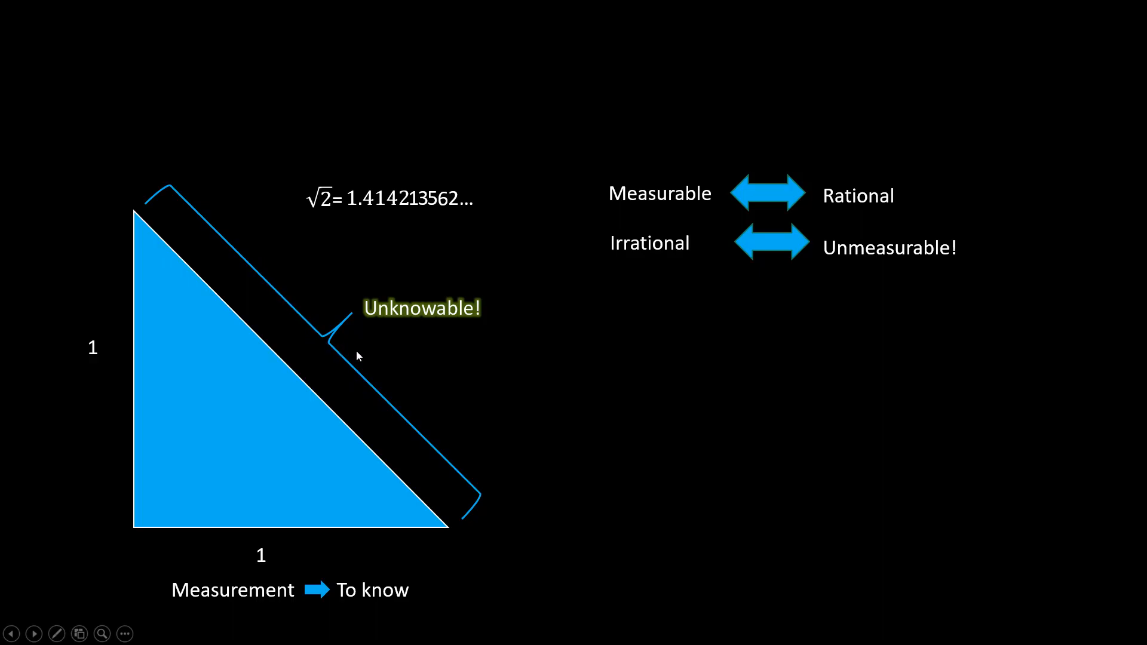
{"action": "mouse_move", "coordinate": [853, 376]}
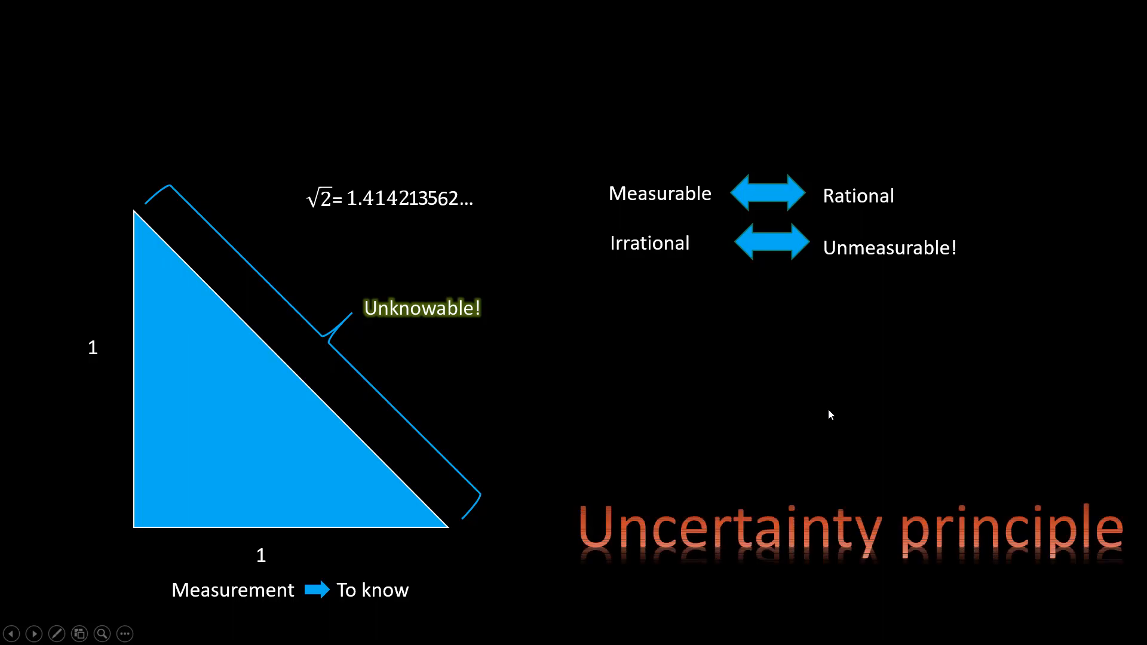
{"action": "mouse_move", "coordinate": [844, 480]}
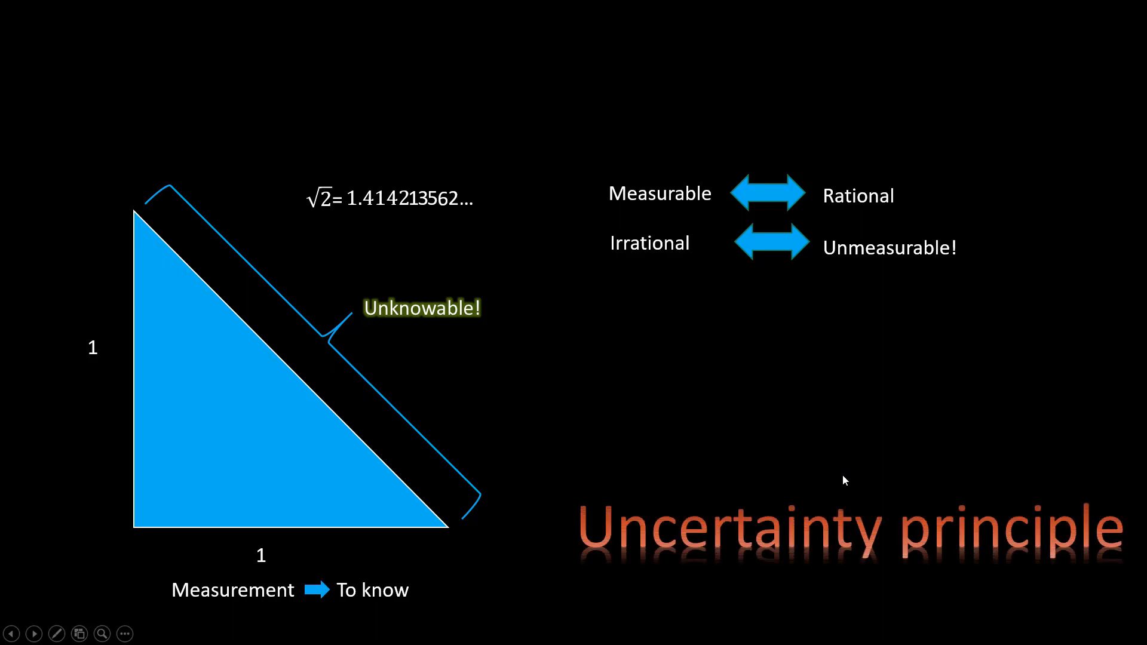
{"action": "mouse_move", "coordinate": [775, 486]}
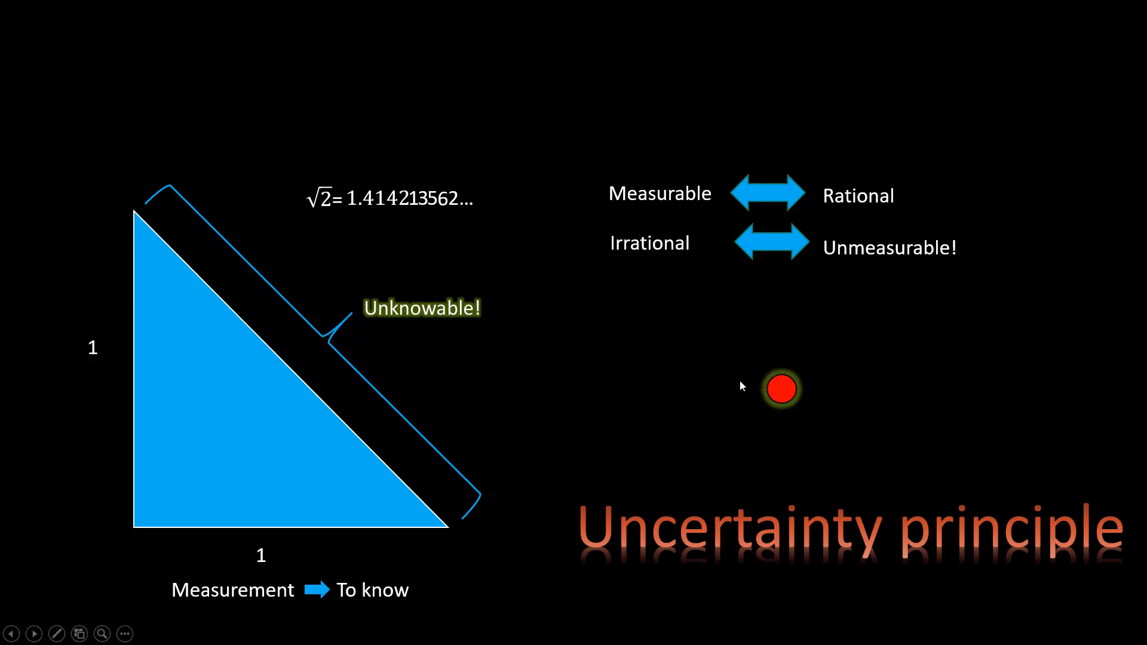
{"action": "mouse_move", "coordinate": [846, 360]}
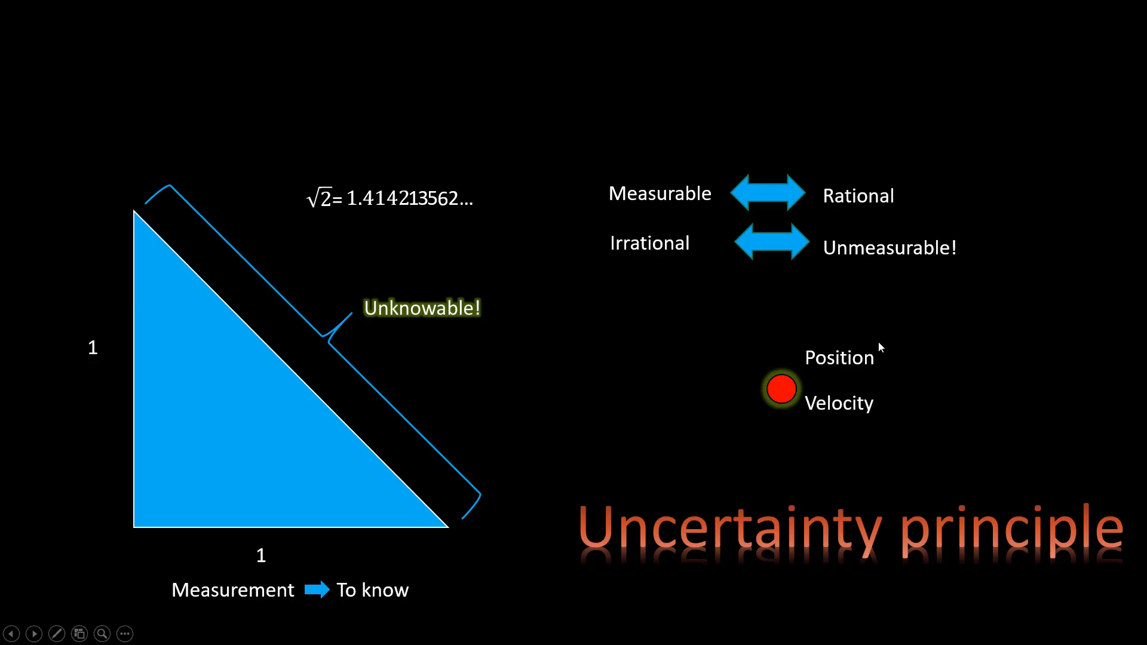
{"action": "mouse_move", "coordinate": [867, 379]}
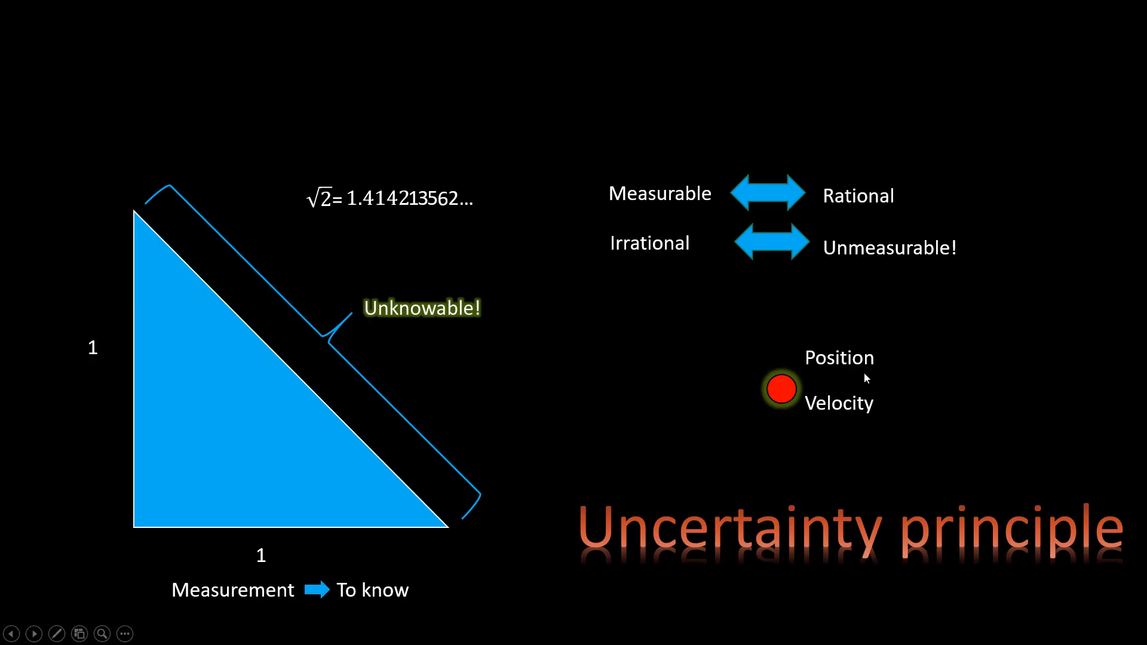
{"action": "mouse_move", "coordinate": [394, 475]}
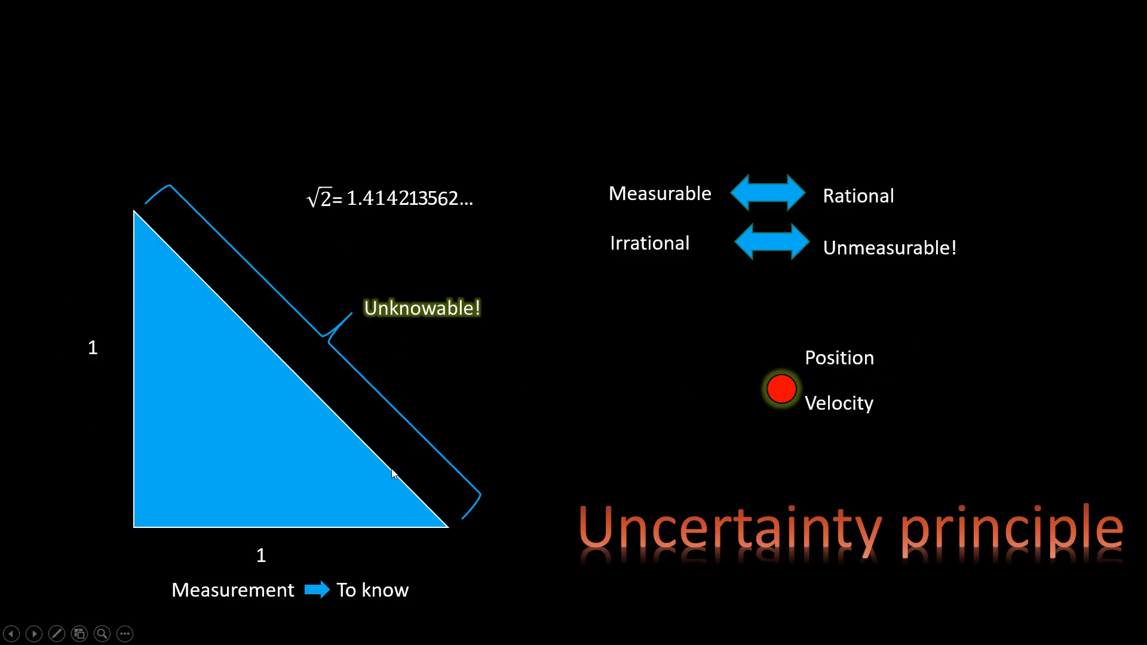
{"action": "mouse_move", "coordinate": [378, 178]}
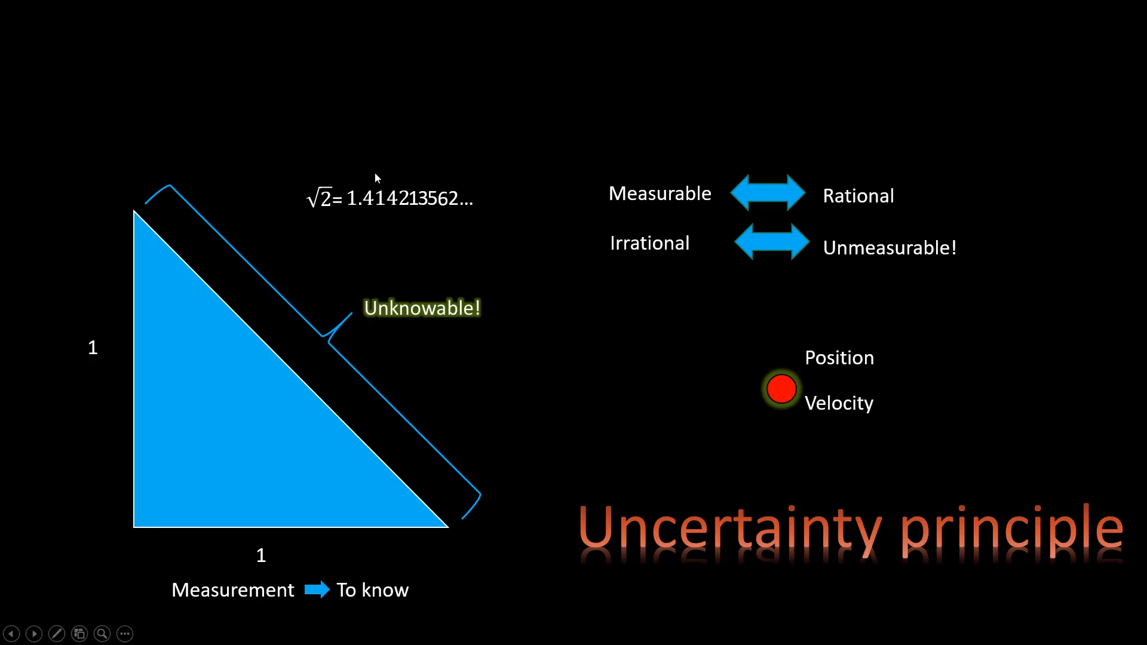